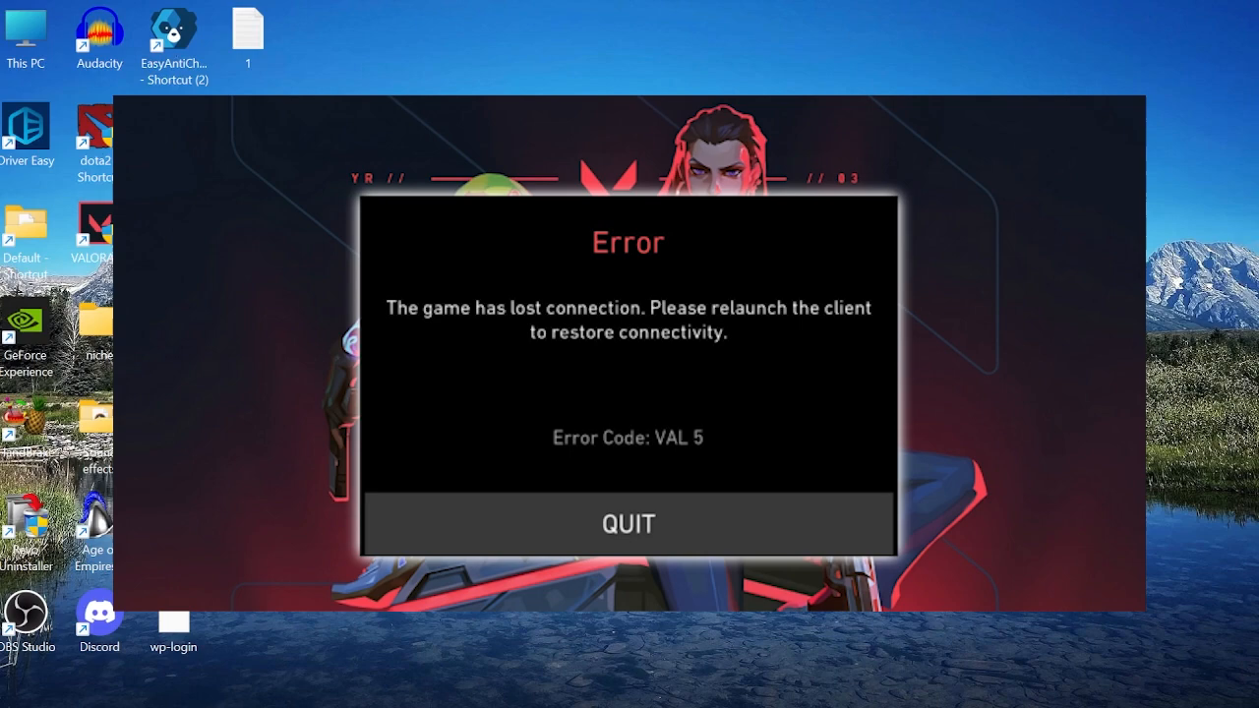
Quit the VAL 5 connection error and drag the VALORANT shortcut beside the Chrome shortcut
left_click(628, 523)
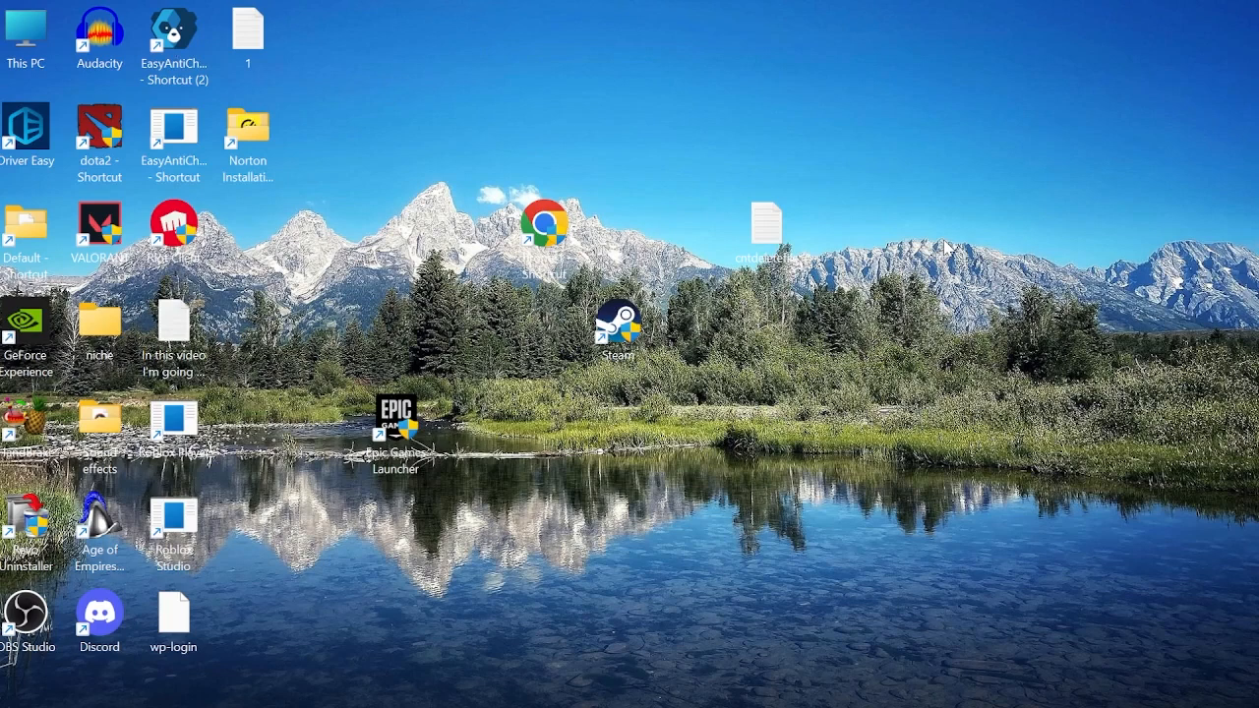
left_click_drag(98, 232, 379, 241)
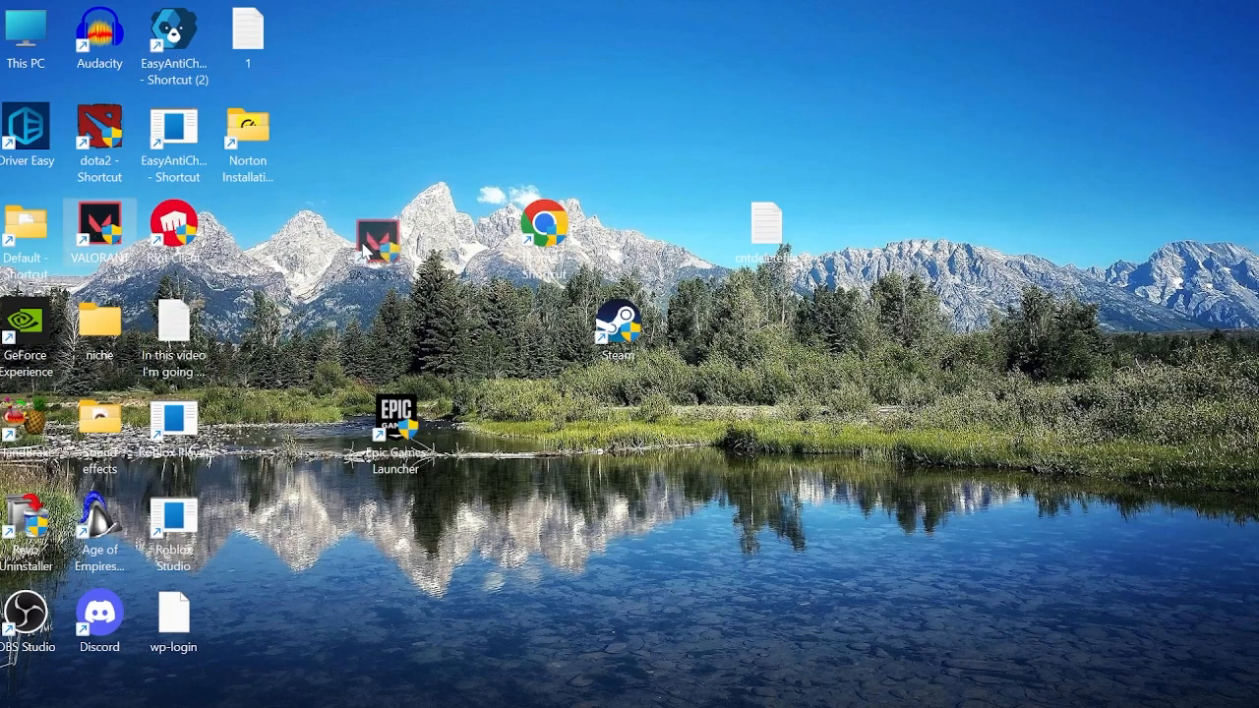
left_click_drag(99, 231, 393, 236)
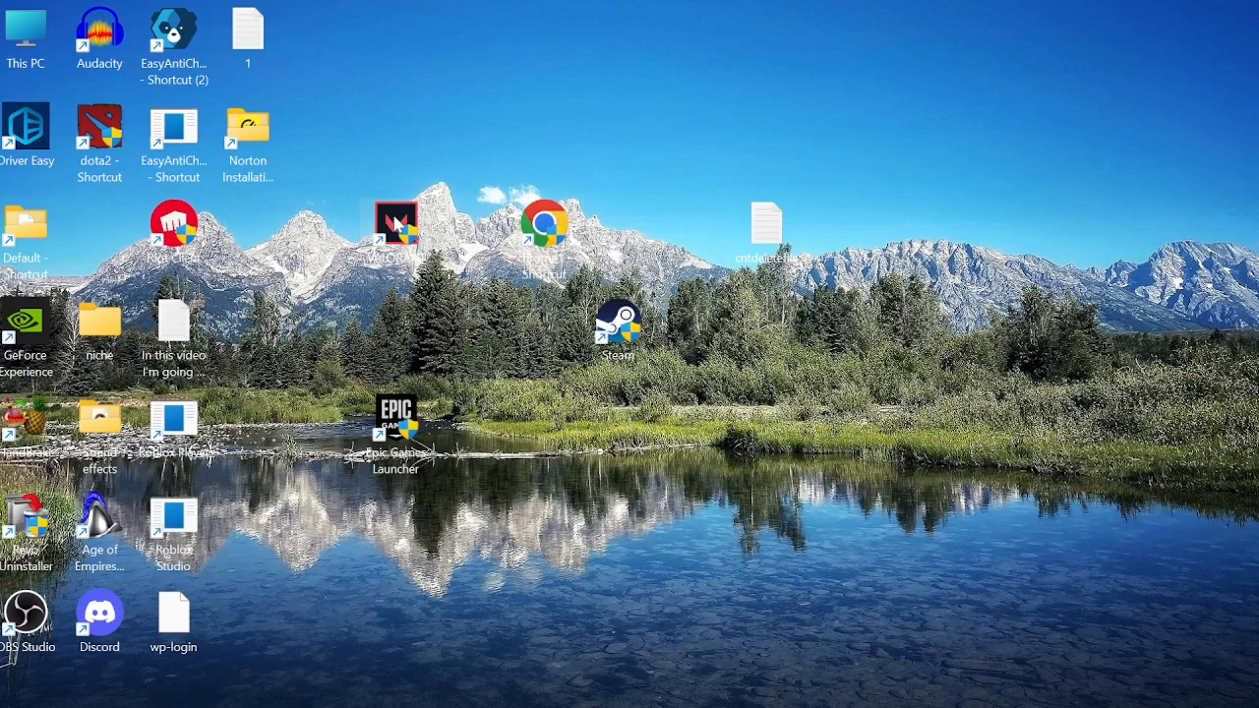
In the VALORANT shortcut's Compatibility properties, tick Disable fullscreen optimizations and Run as administrator
right_click(396, 221)
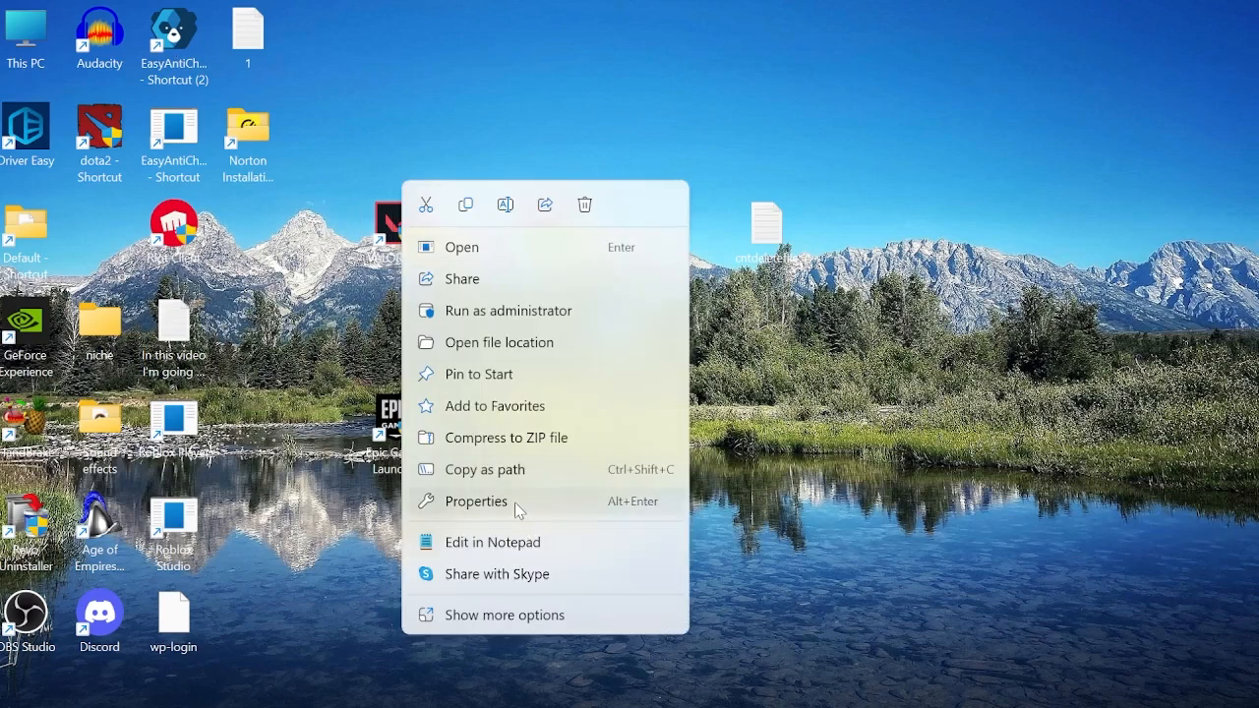
left_click(475, 500)
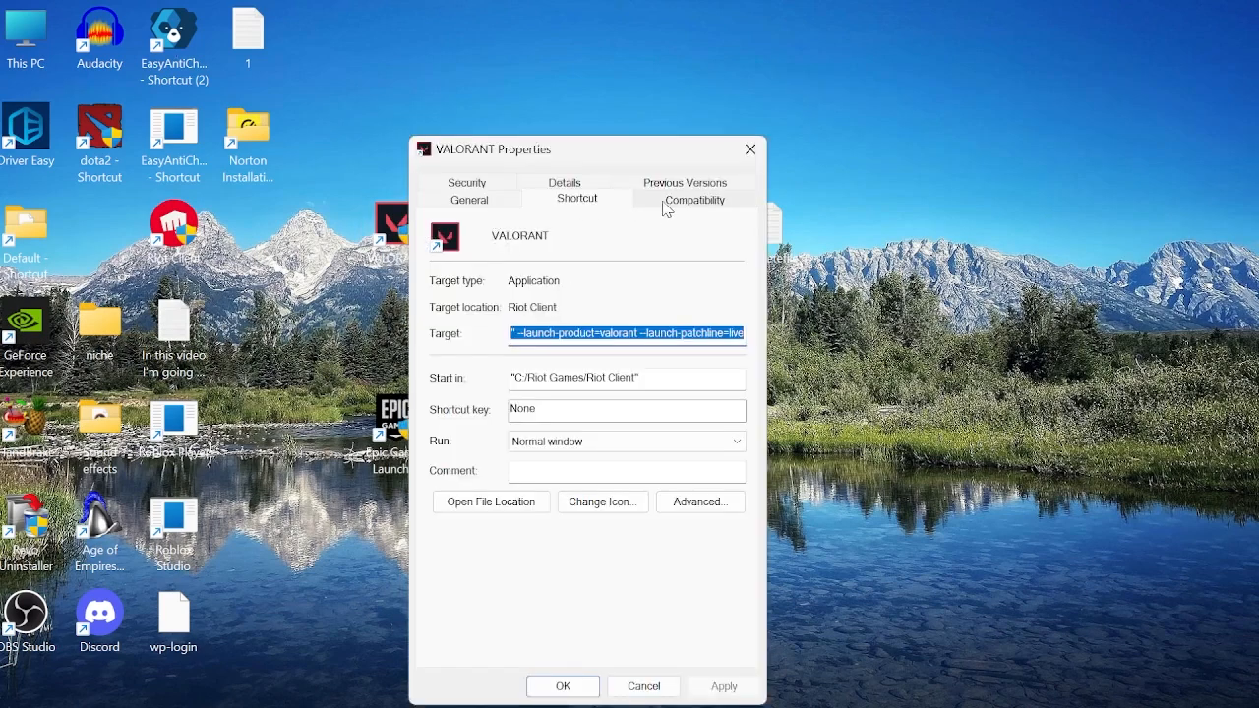
left_click(695, 198)
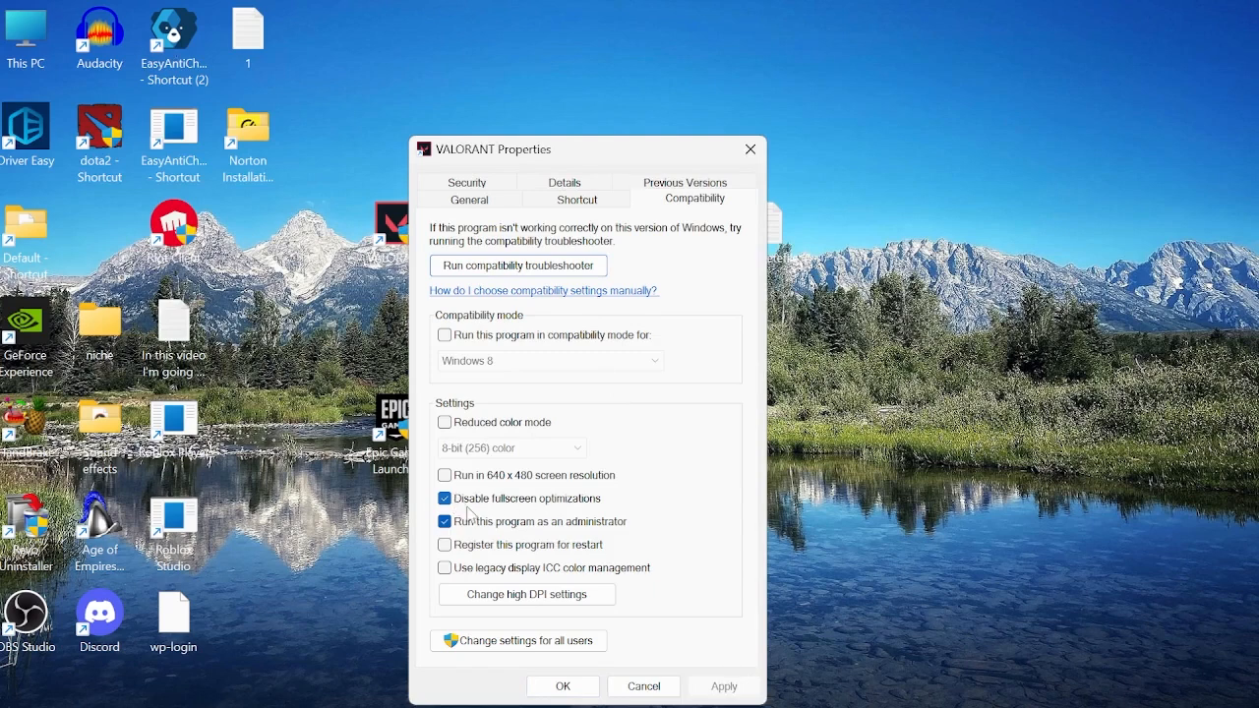
left_click(444, 521)
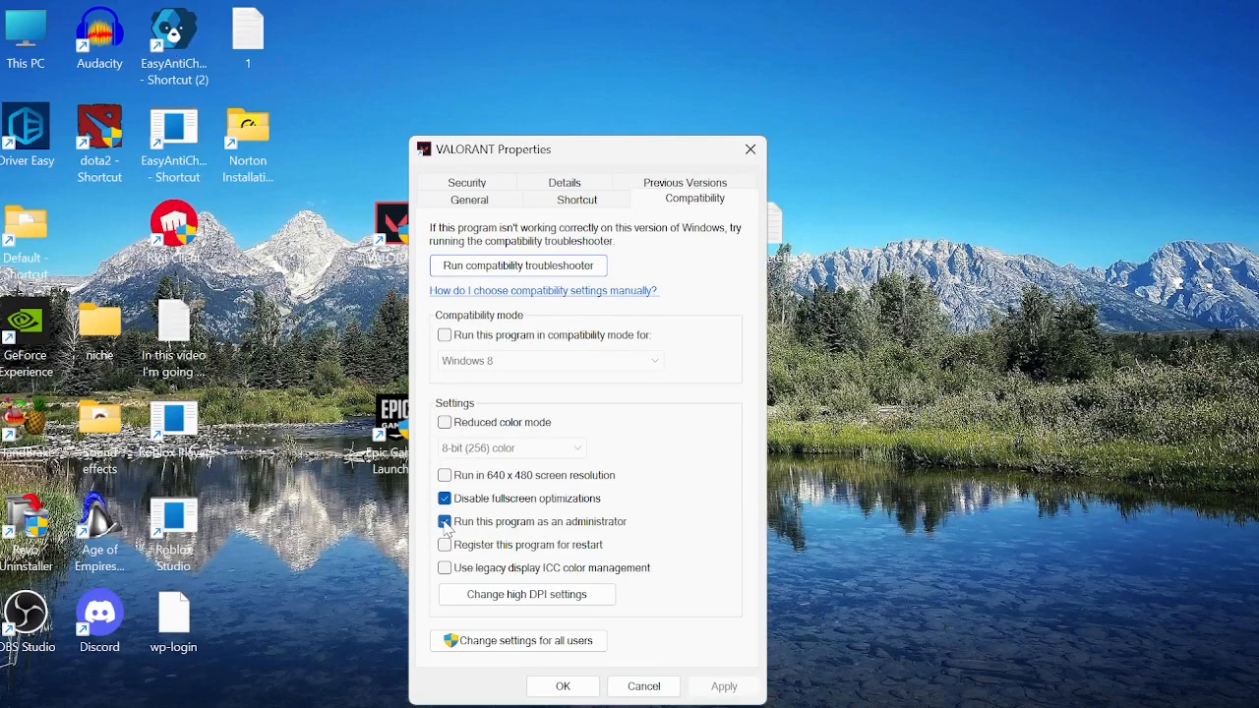
left_click(443, 521)
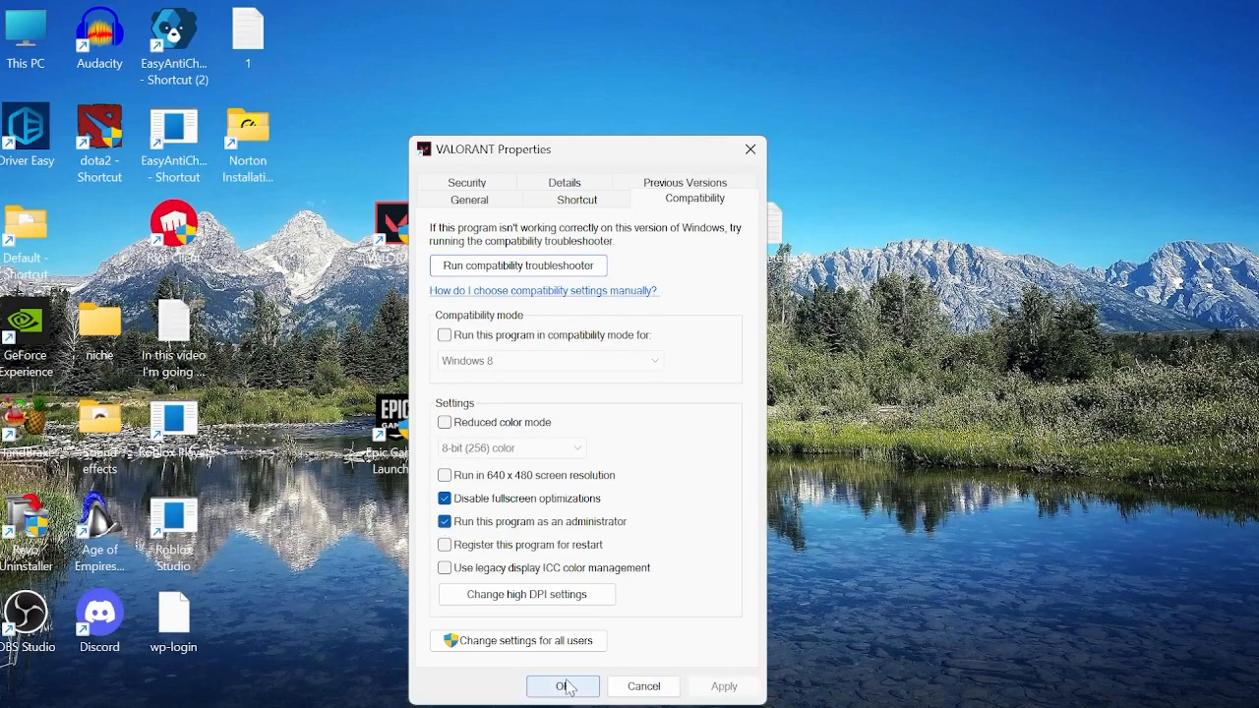
left_click(561, 686)
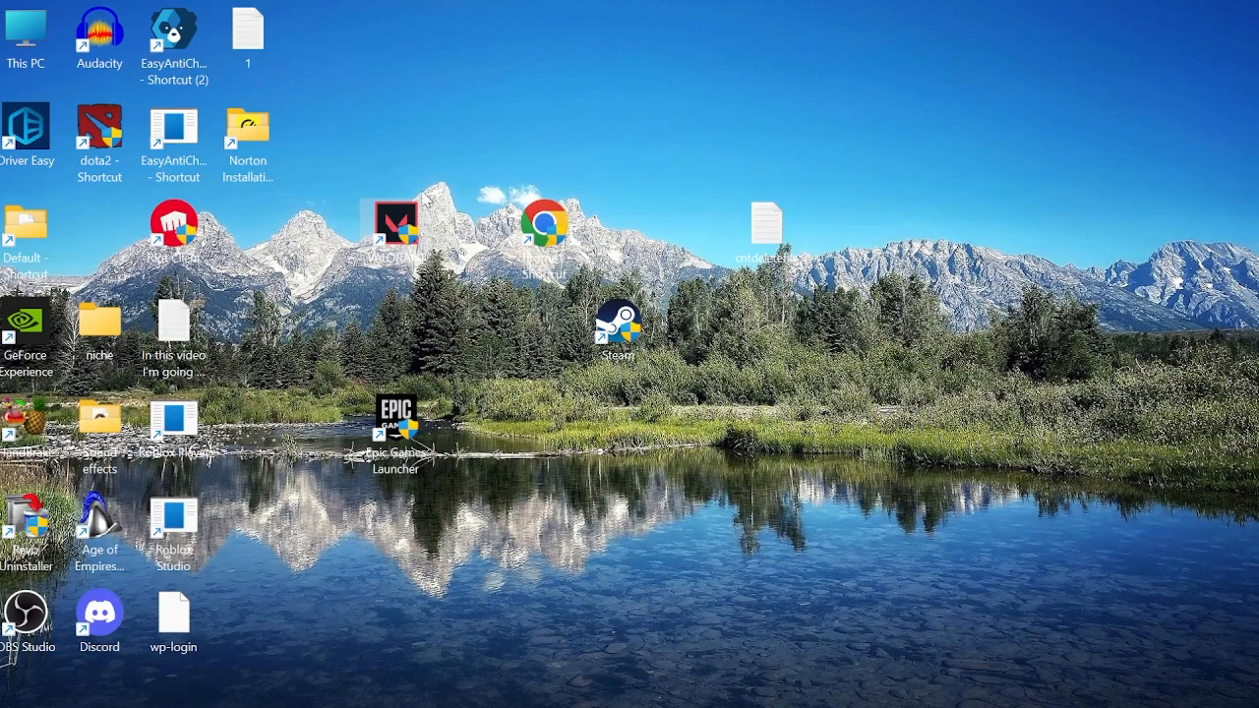
mouse_move(395, 226)
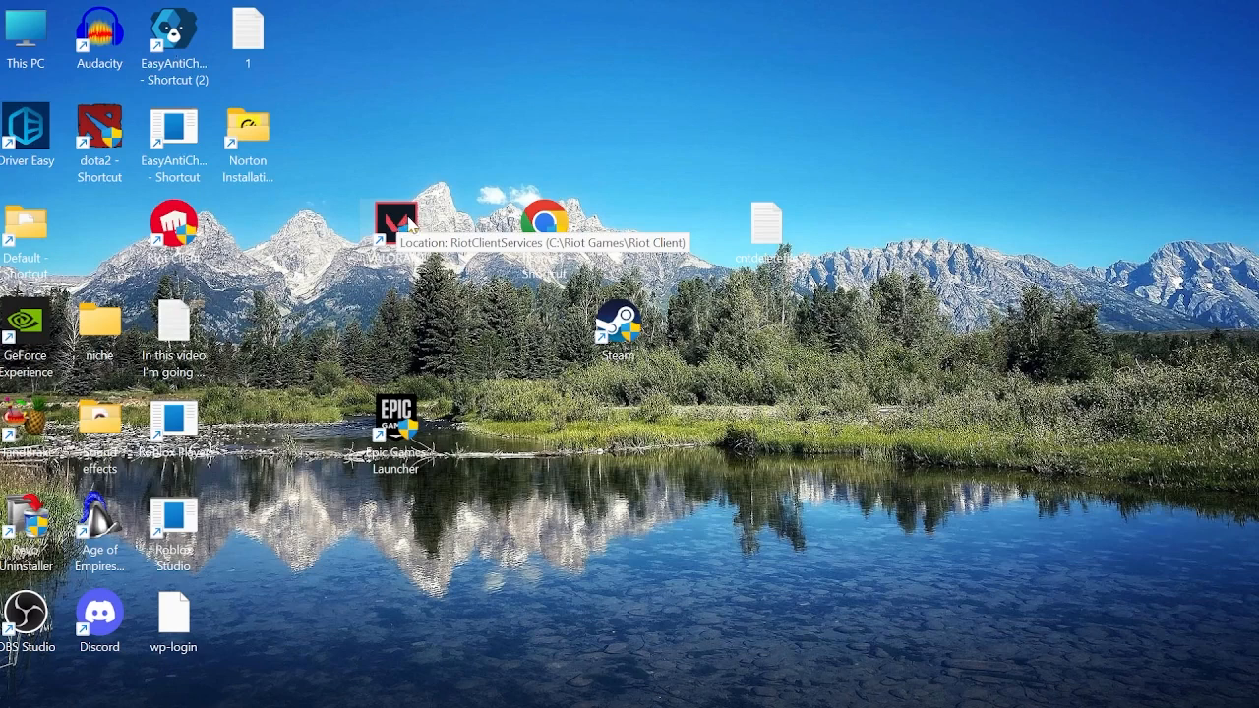
mouse_move(849, 335)
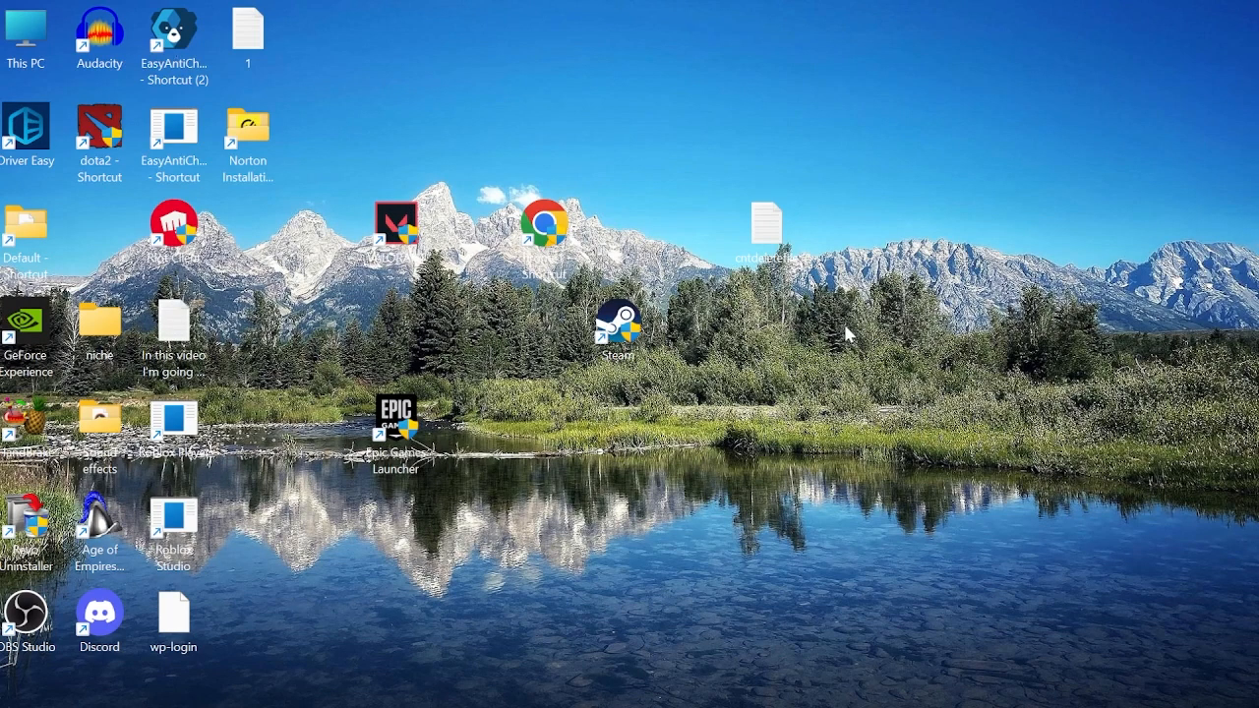
Launch Riot Client and run Repair on VALORANT from its Settings
double_click(395, 225)
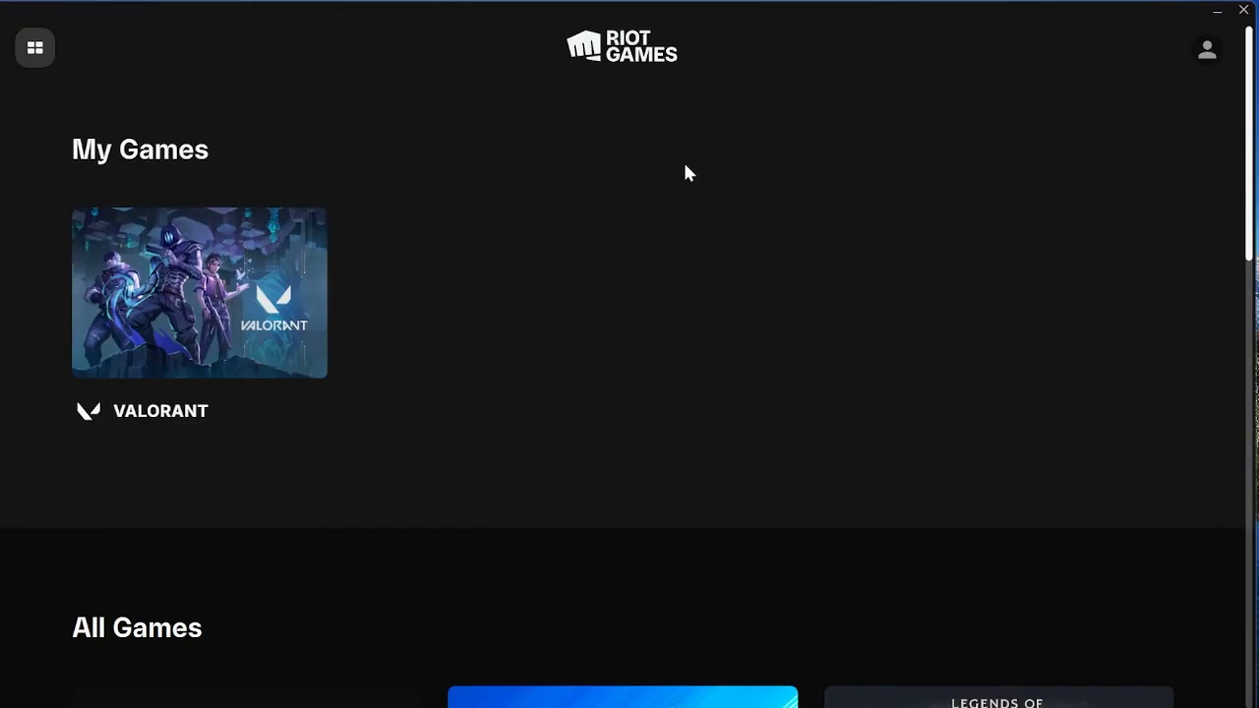
mouse_move(1207, 49)
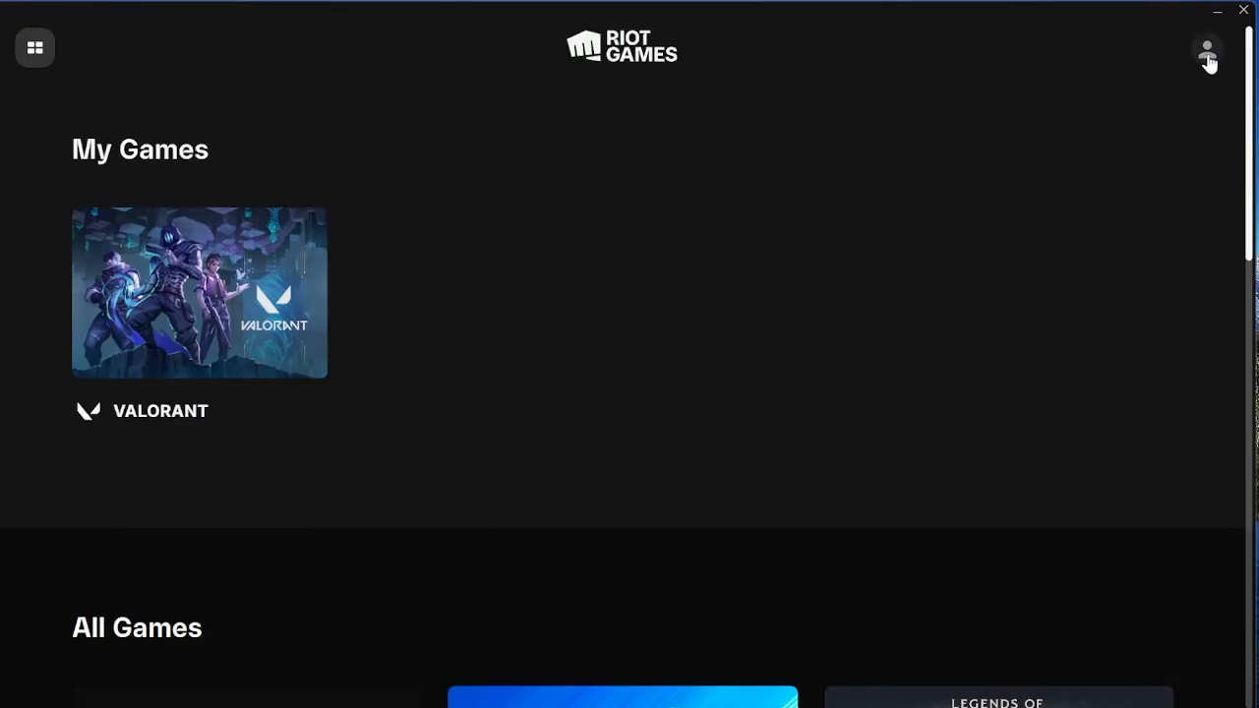
left_click(1207, 50)
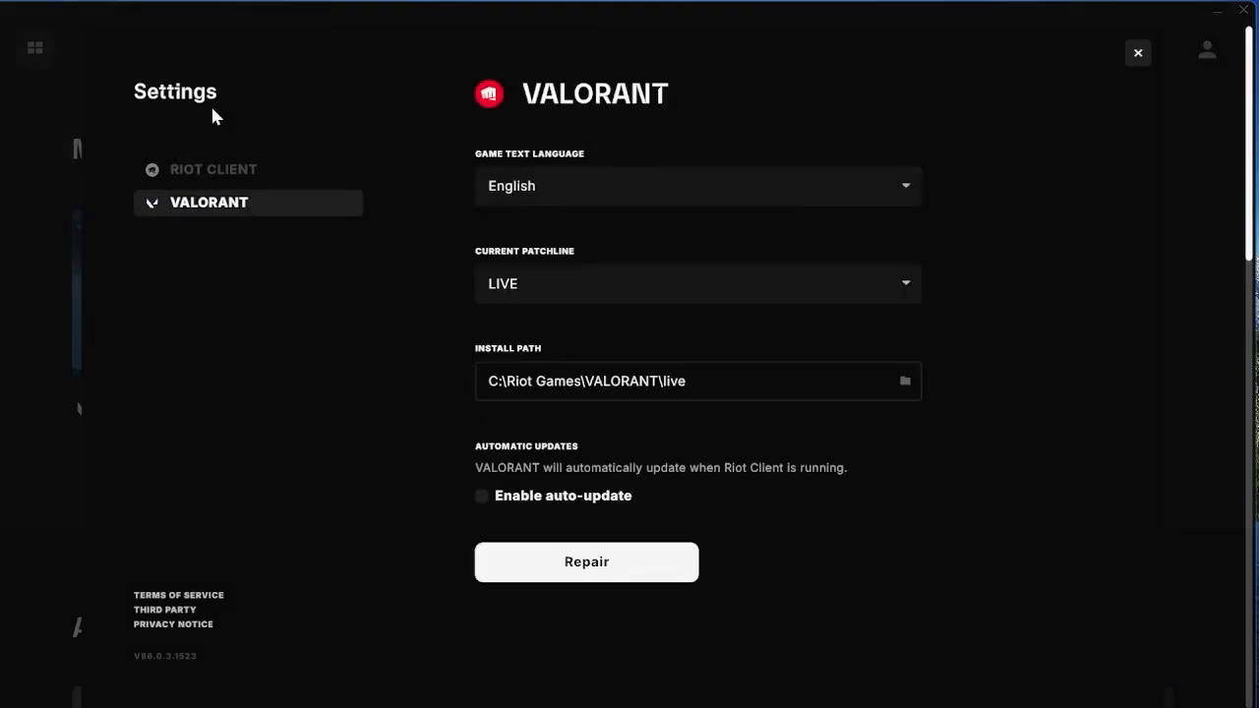
mouse_move(600, 570)
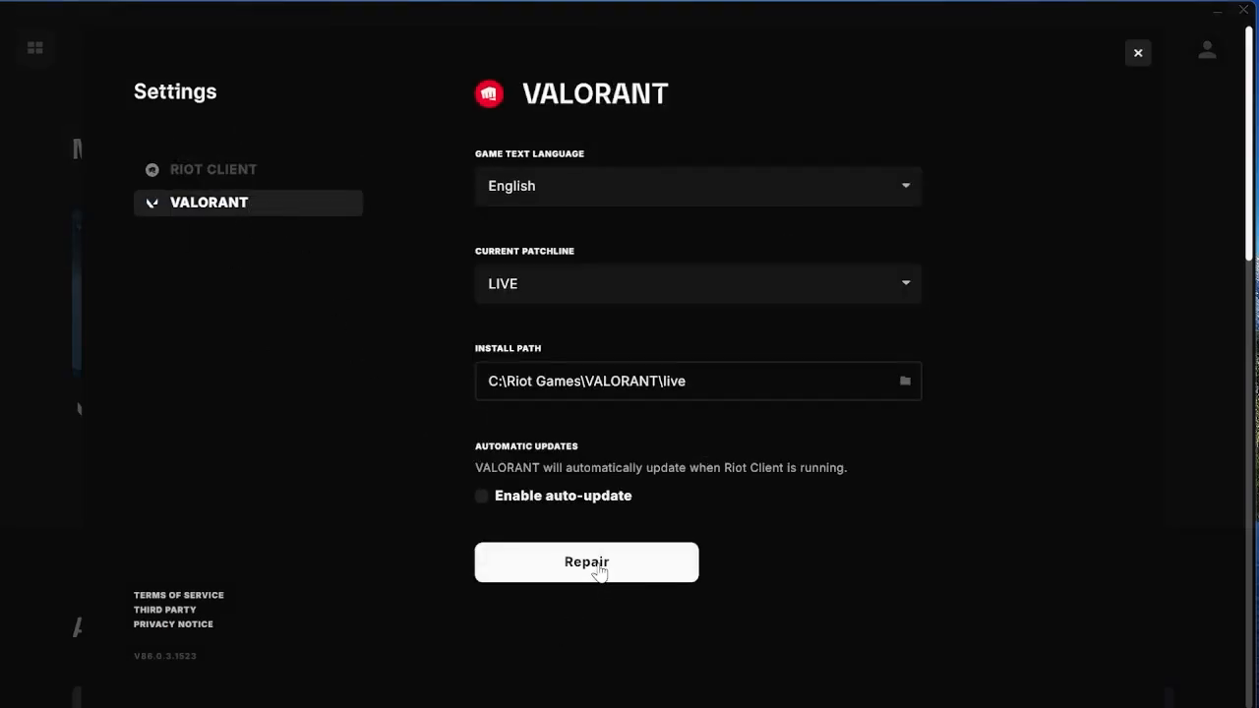
left_click(586, 562)
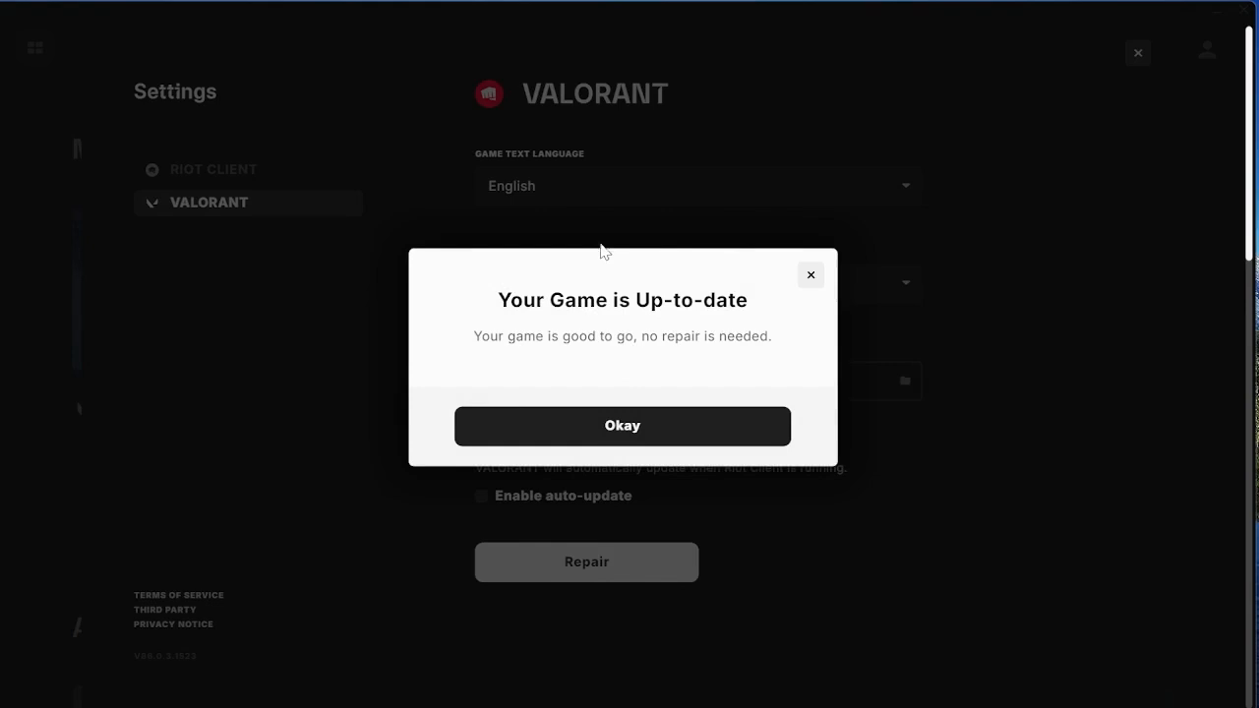
mouse_move(559, 307)
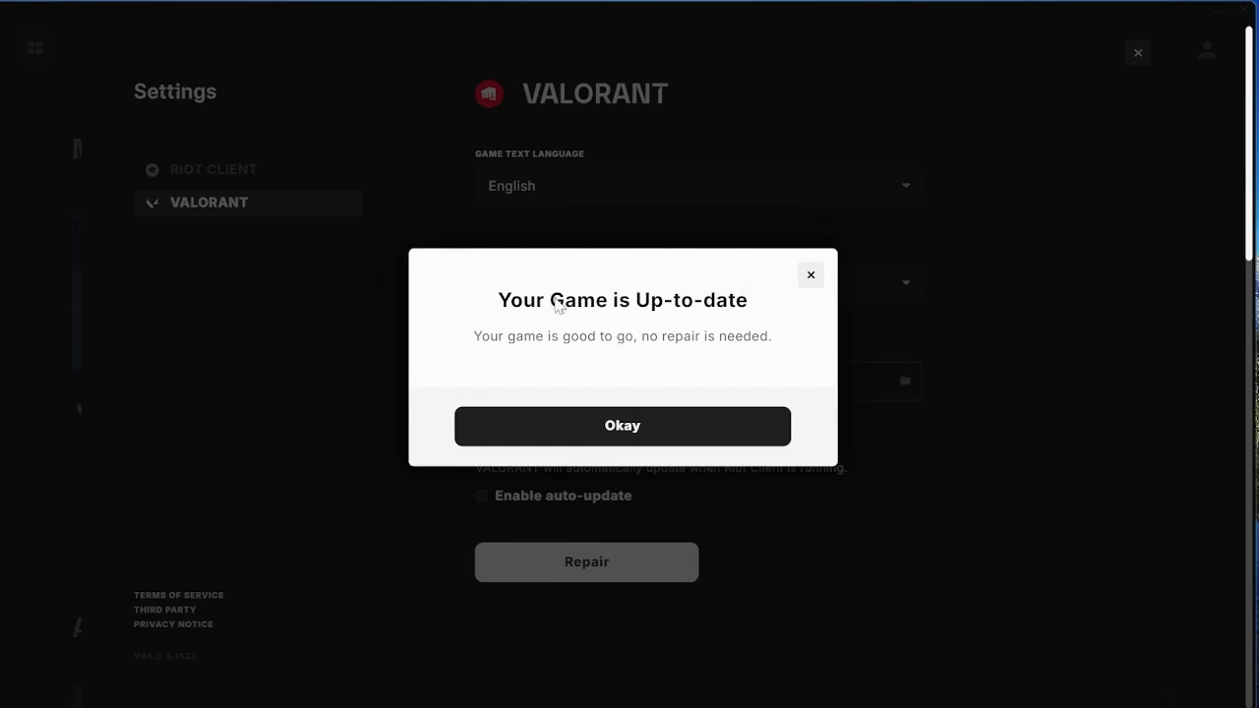
mouse_move(610, 382)
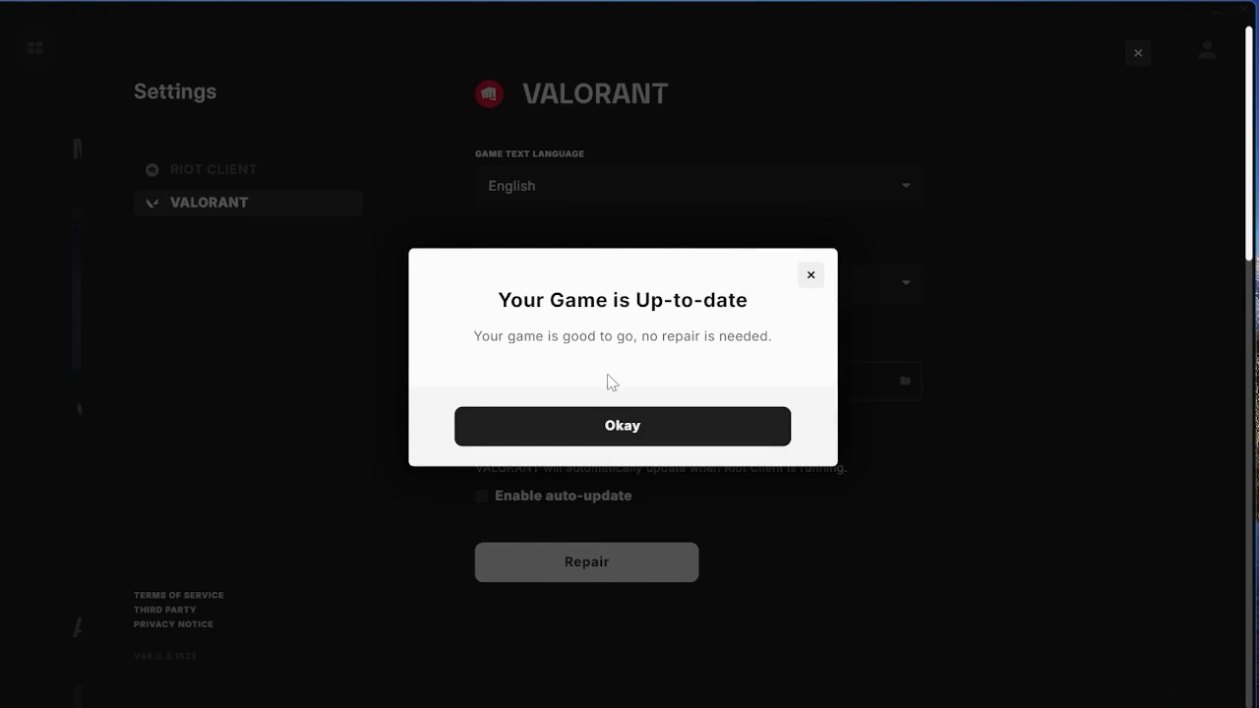
mouse_move(631, 382)
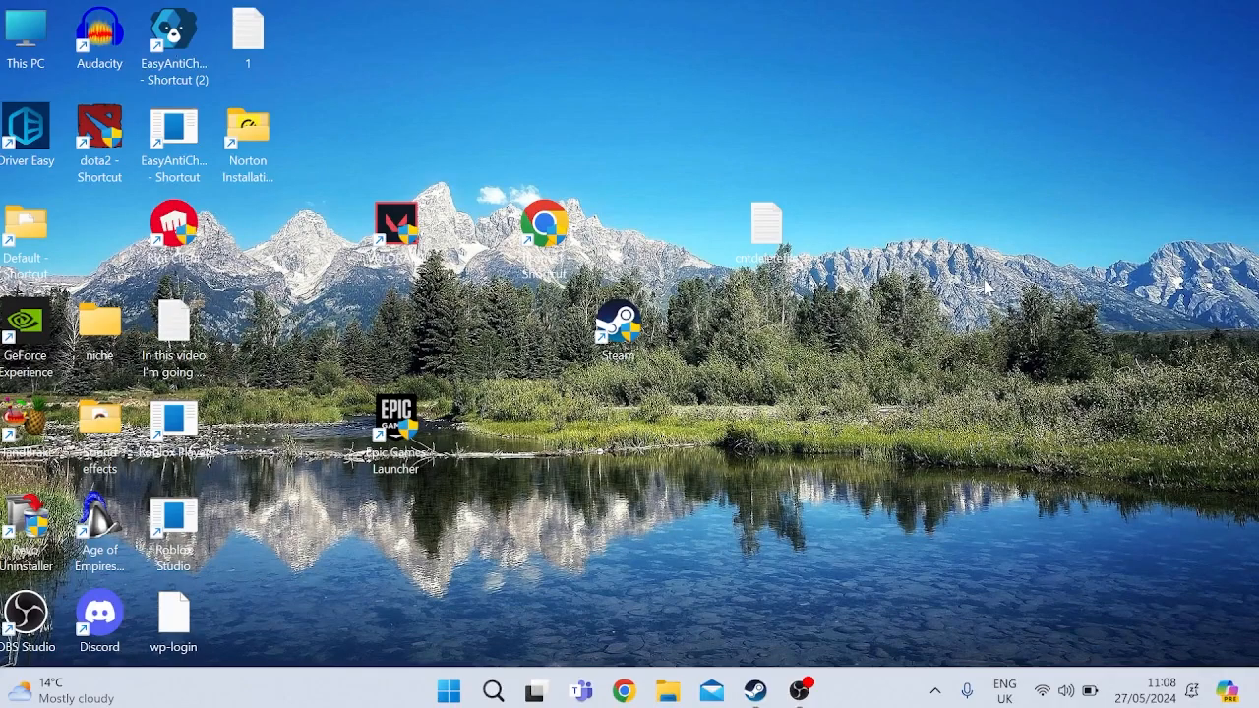
Search Start for 'cmd' and run Command Prompt as administrator
left_click(449, 691)
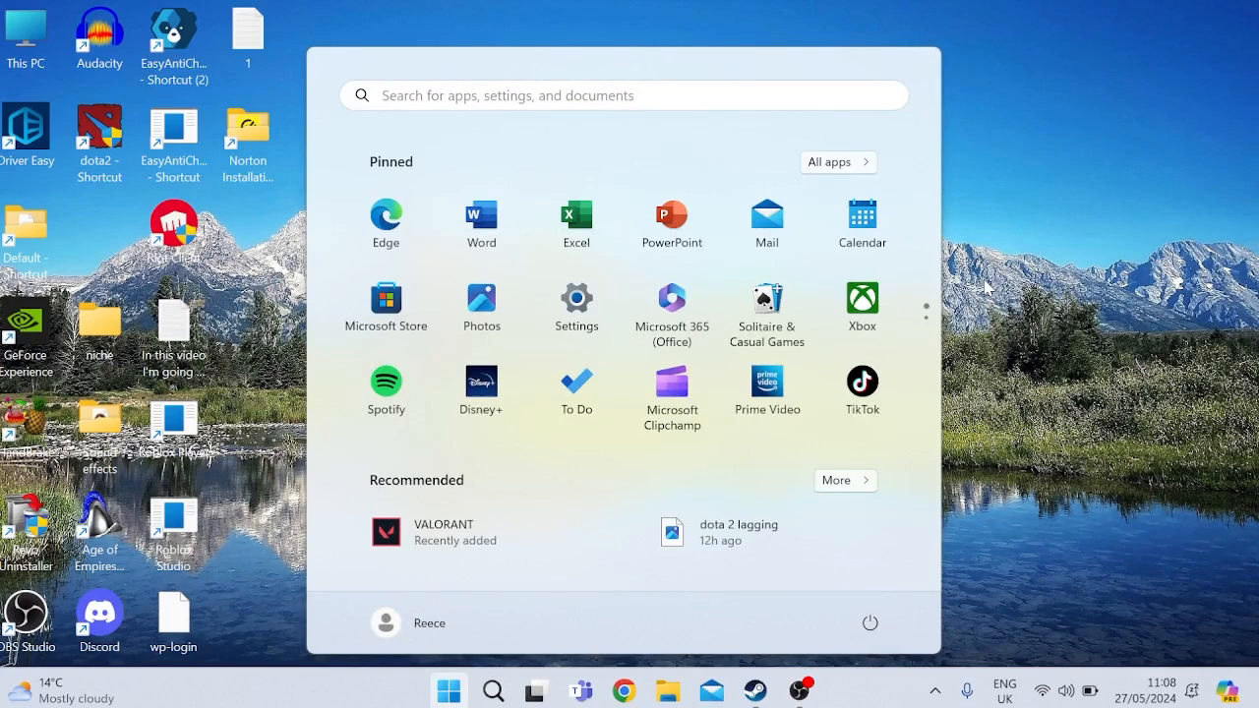
type("cmd")
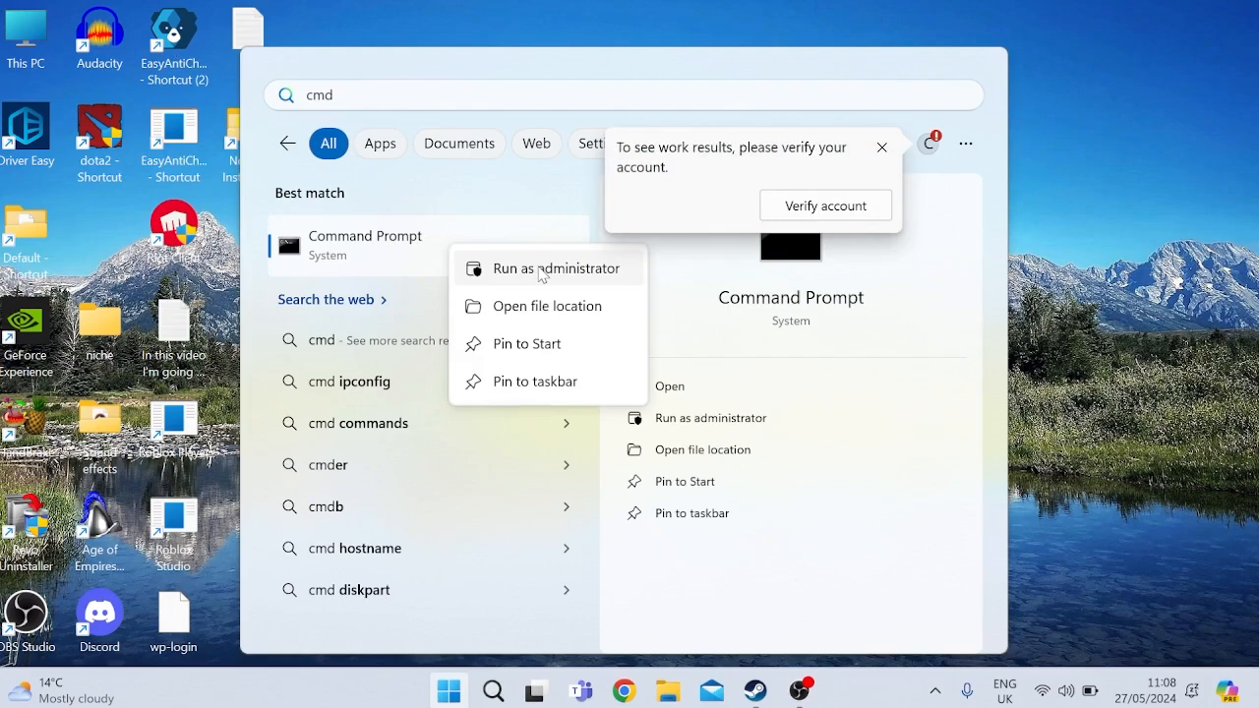
left_click(557, 267)
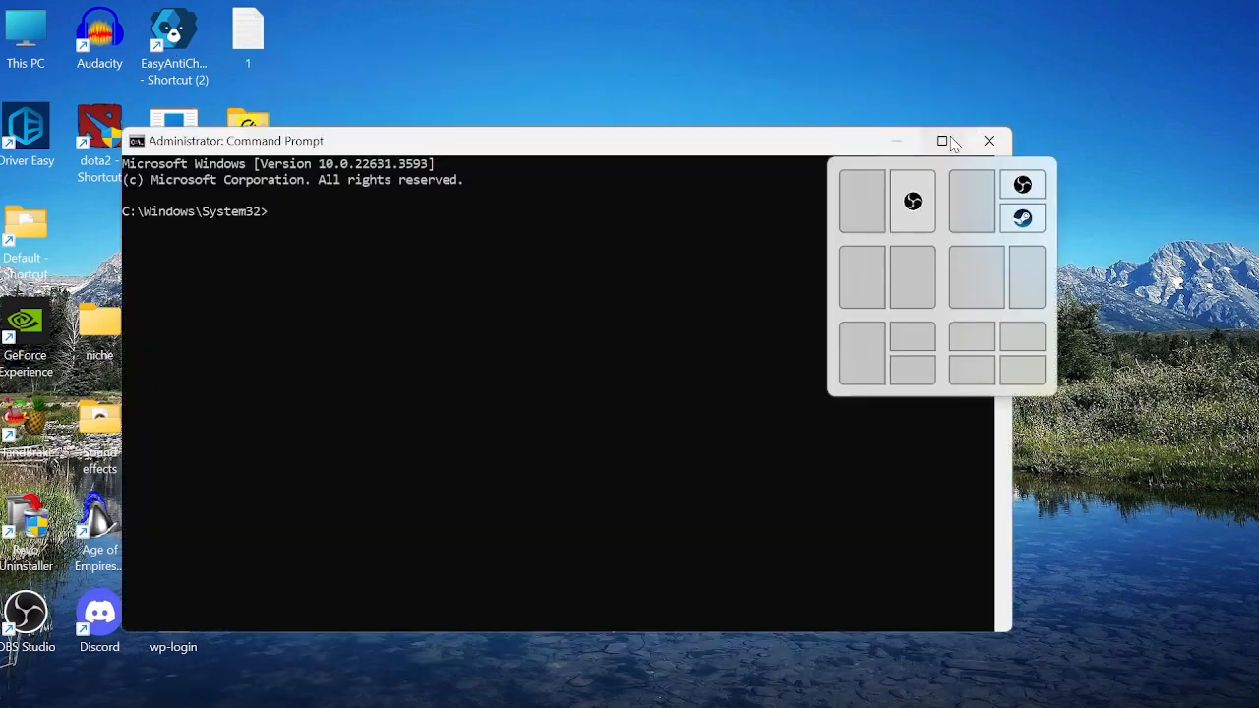
Run netsh winsock reset, netsh int ip reset, ipconfig /release, /renew, /flushdns, then close
left_click(942, 141)
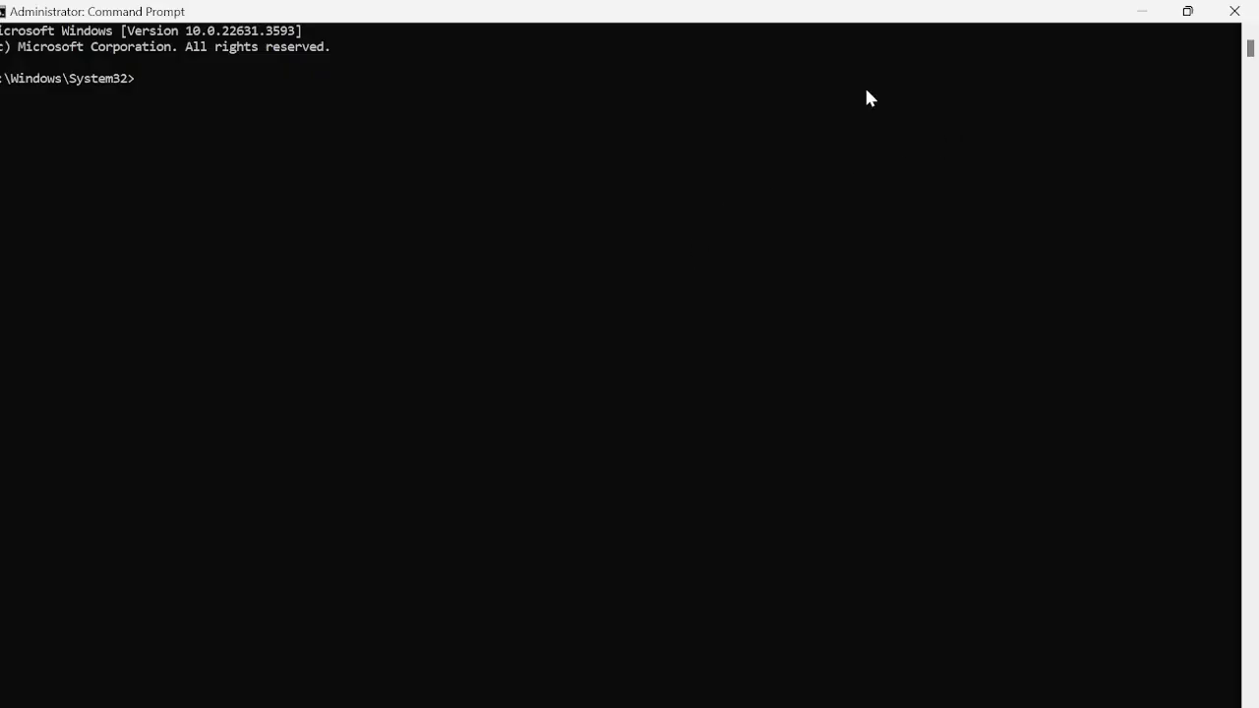
type("netsh winsock")
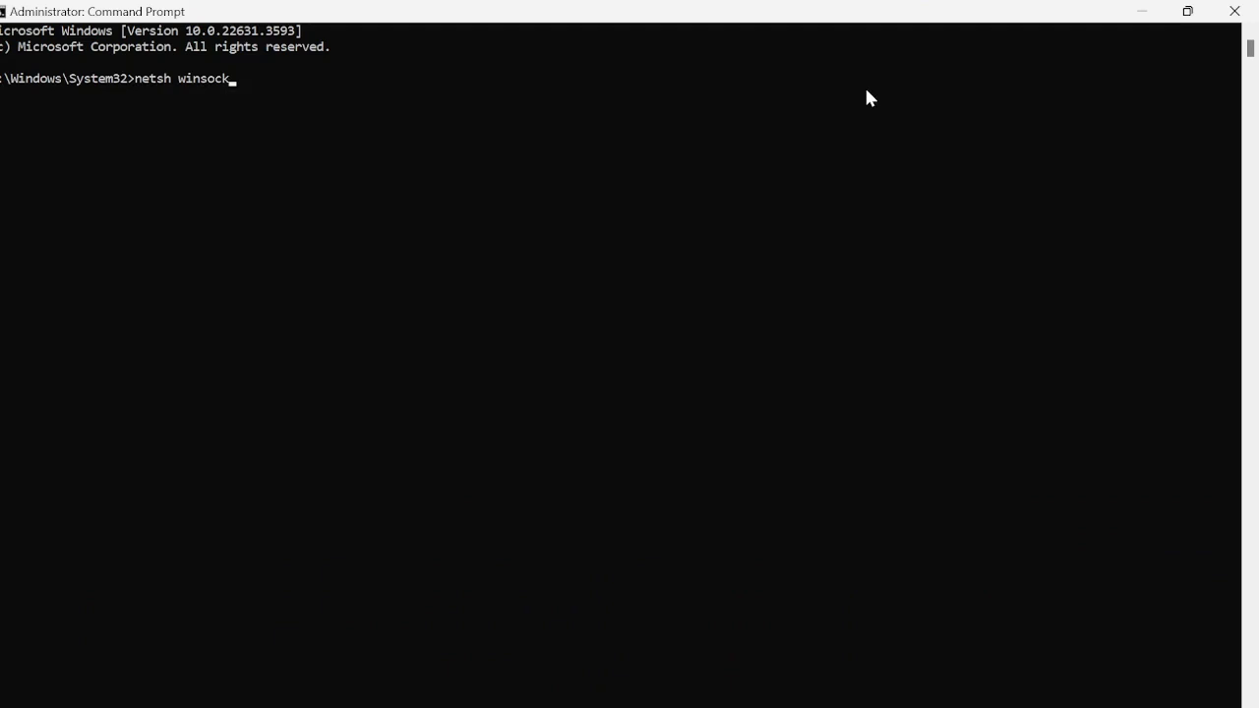
type("reset")
type("netsh int")
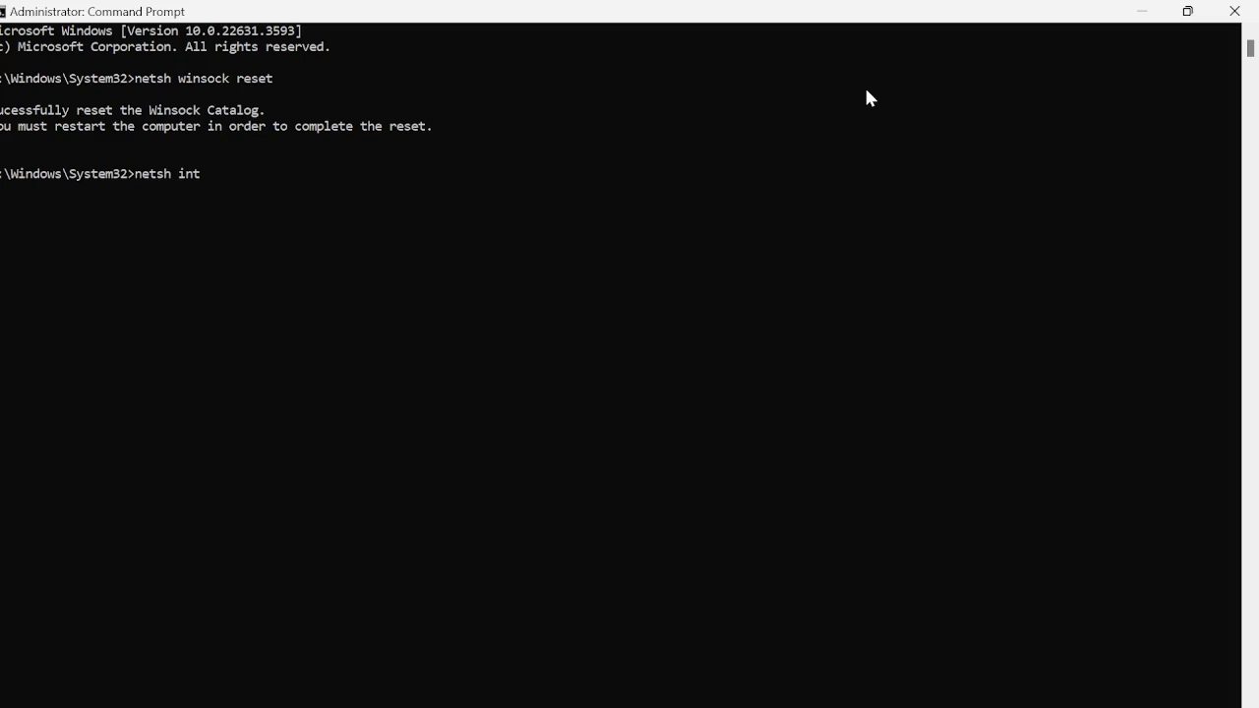
type("ip reset")
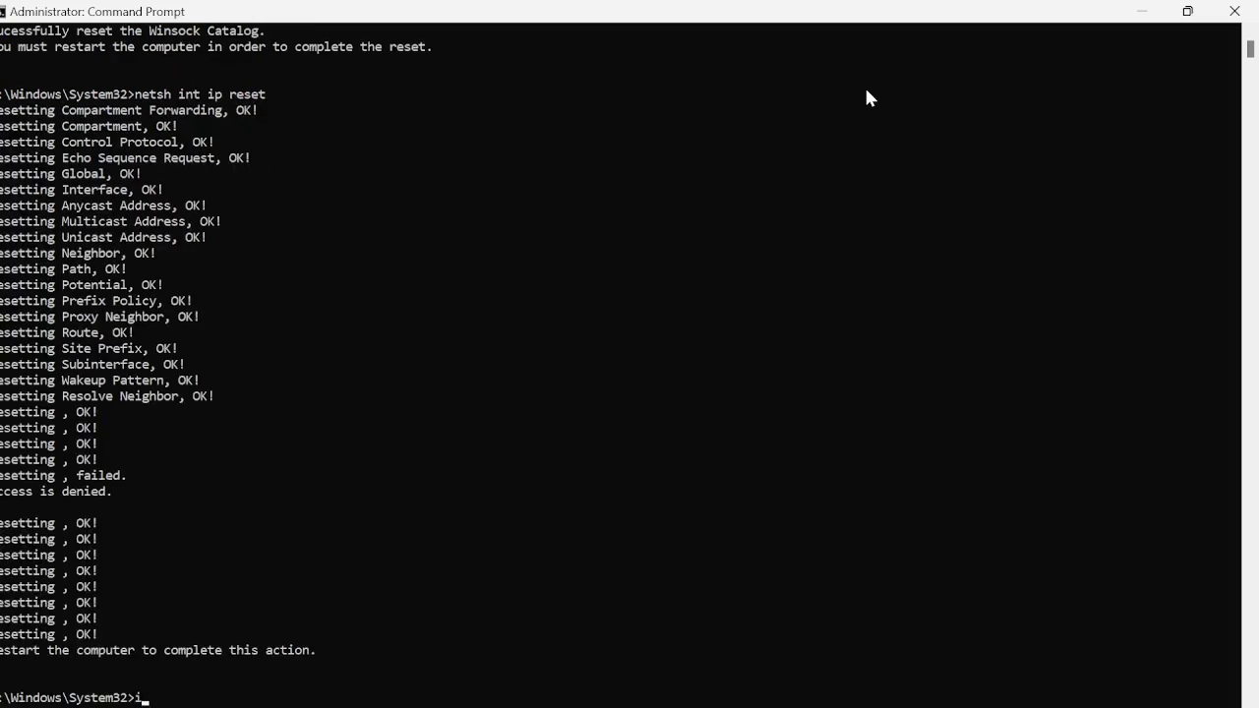
type("pconfig /release")
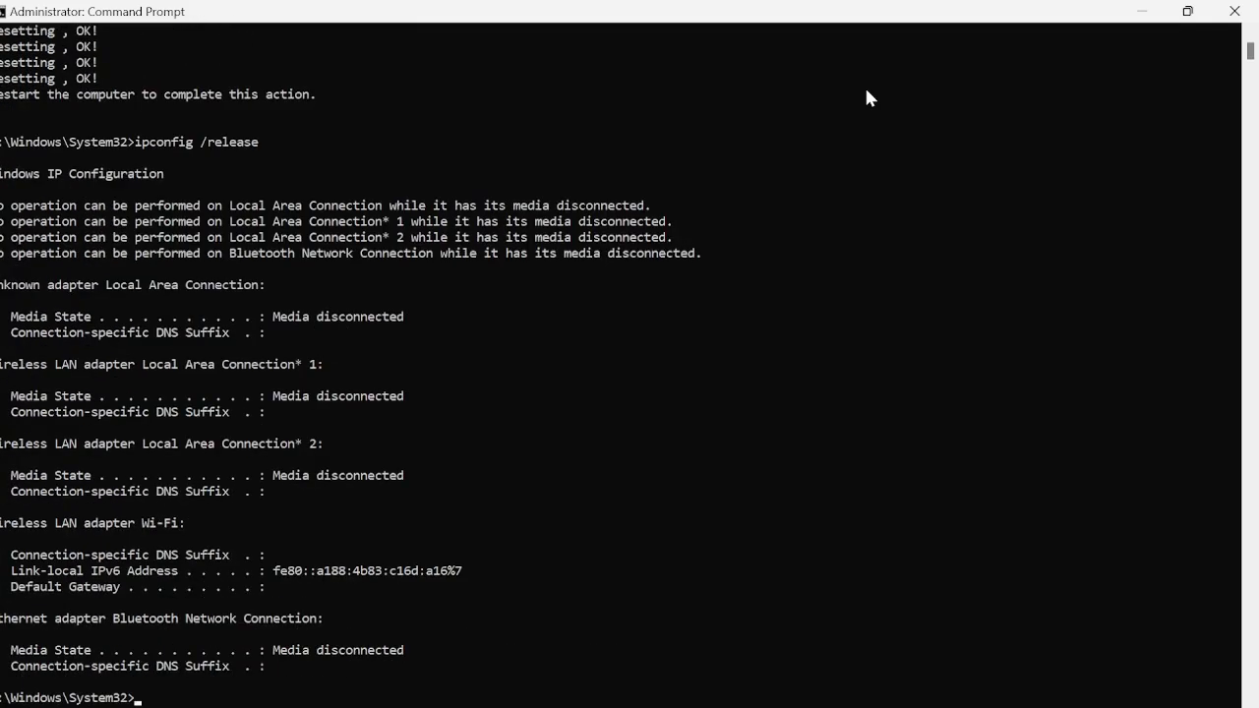
type("ipconfig /")
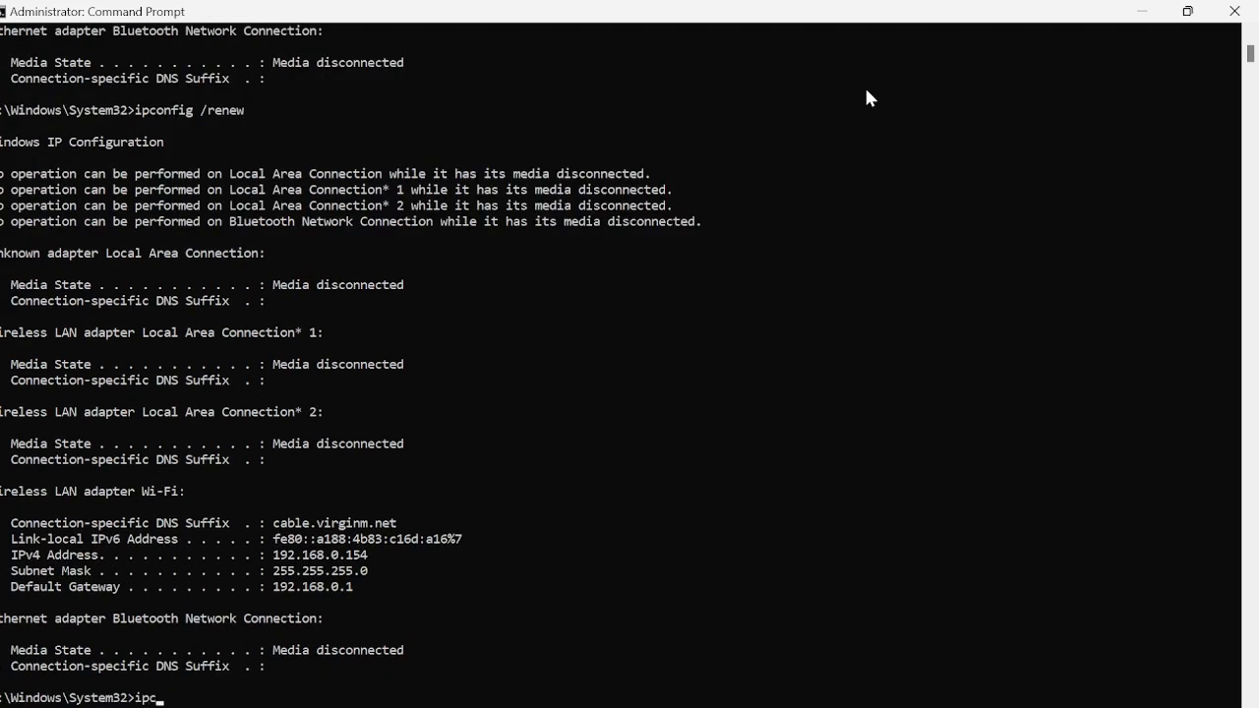
type("onfig /flus")
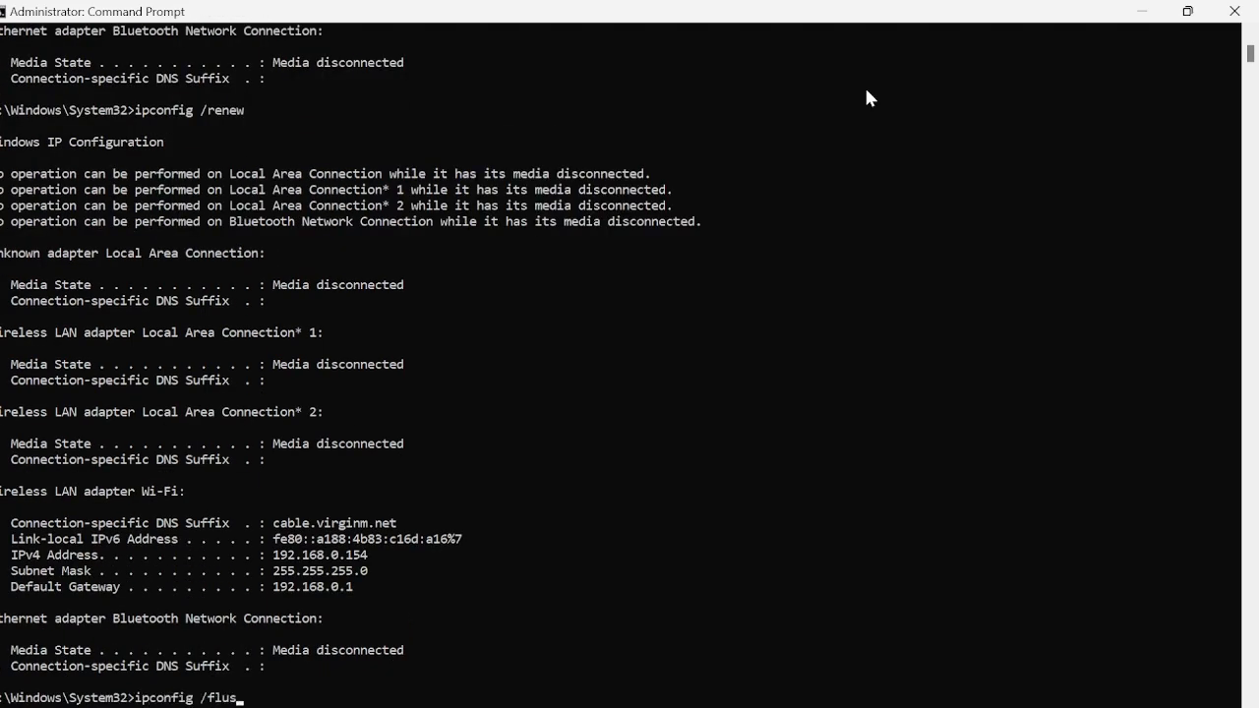
key("Return")
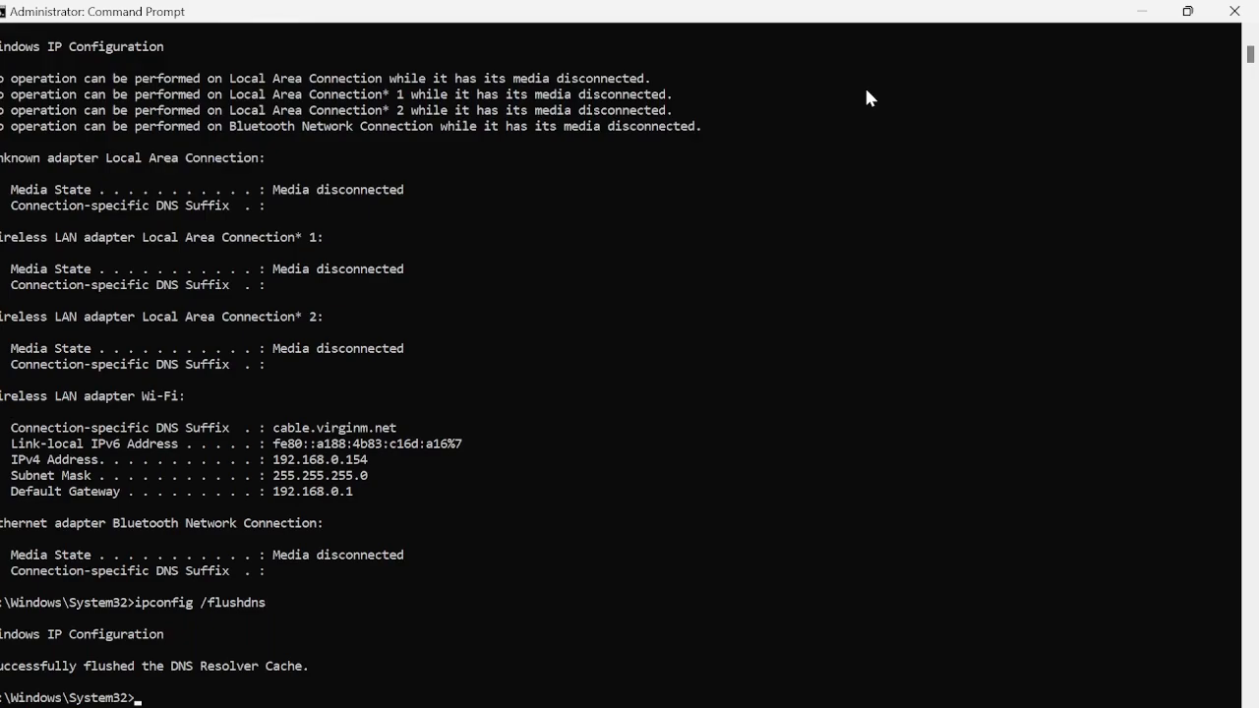
mouse_move(1235, 12)
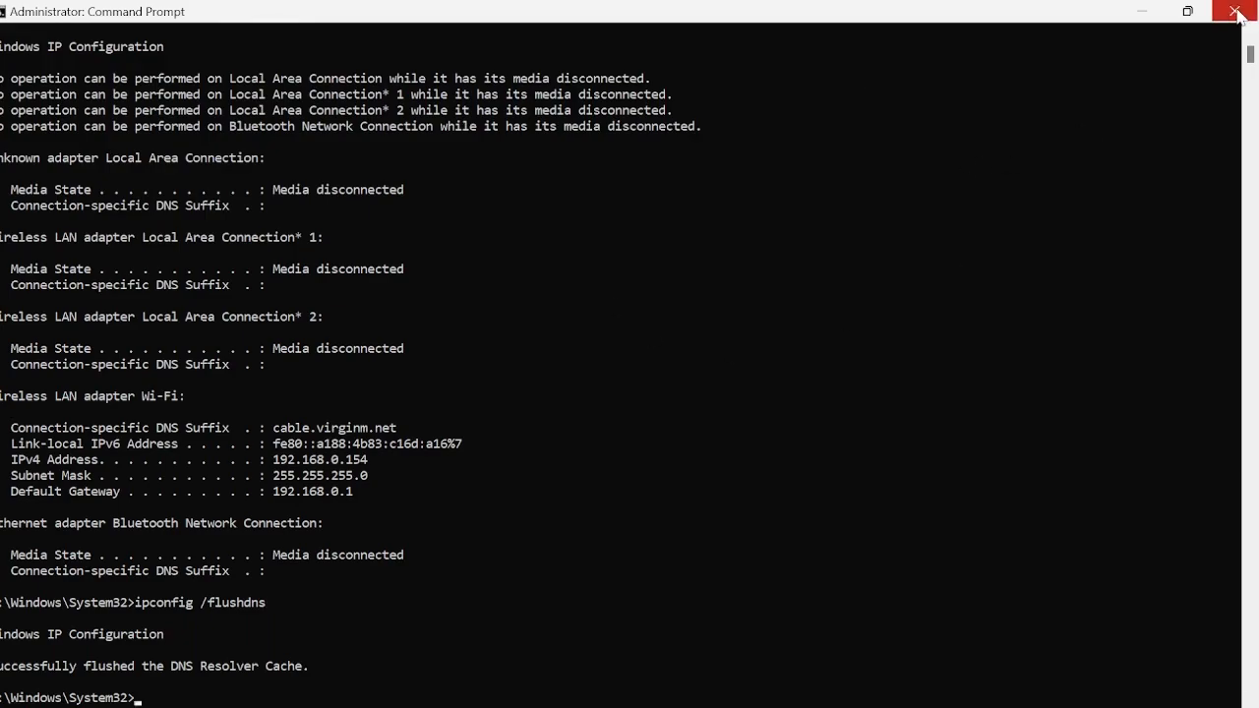
left_click(1238, 11)
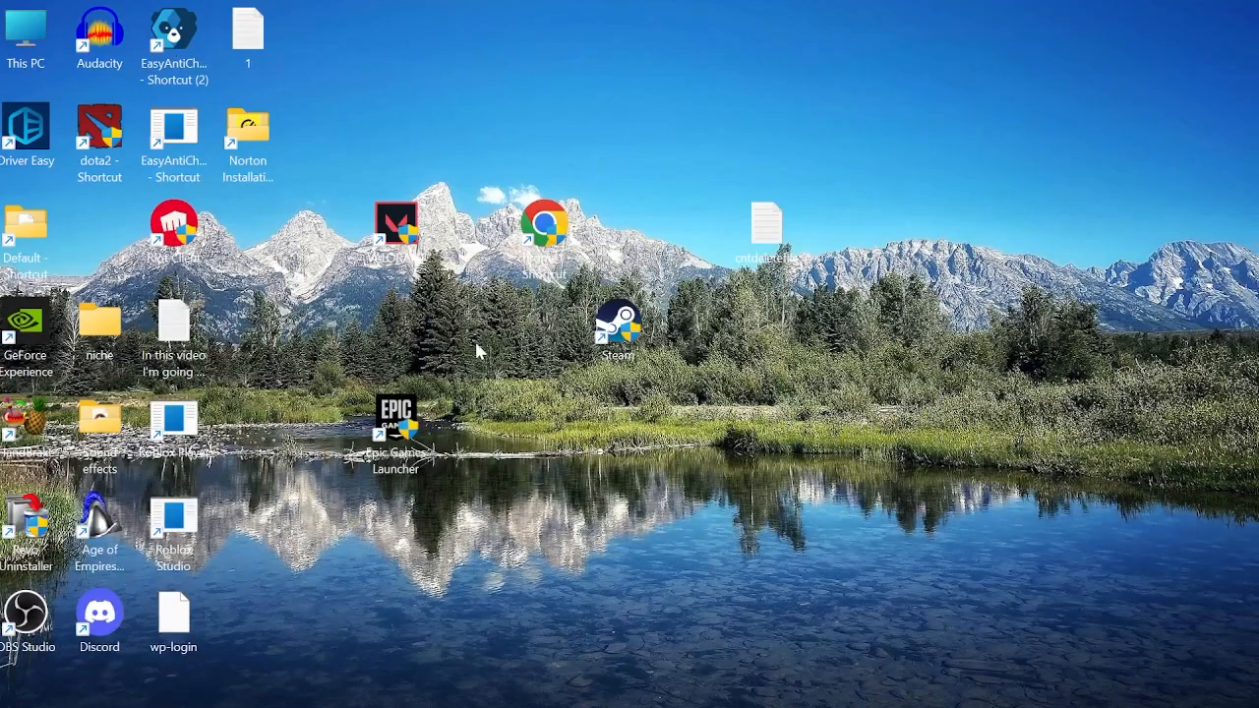
mouse_move(620, 497)
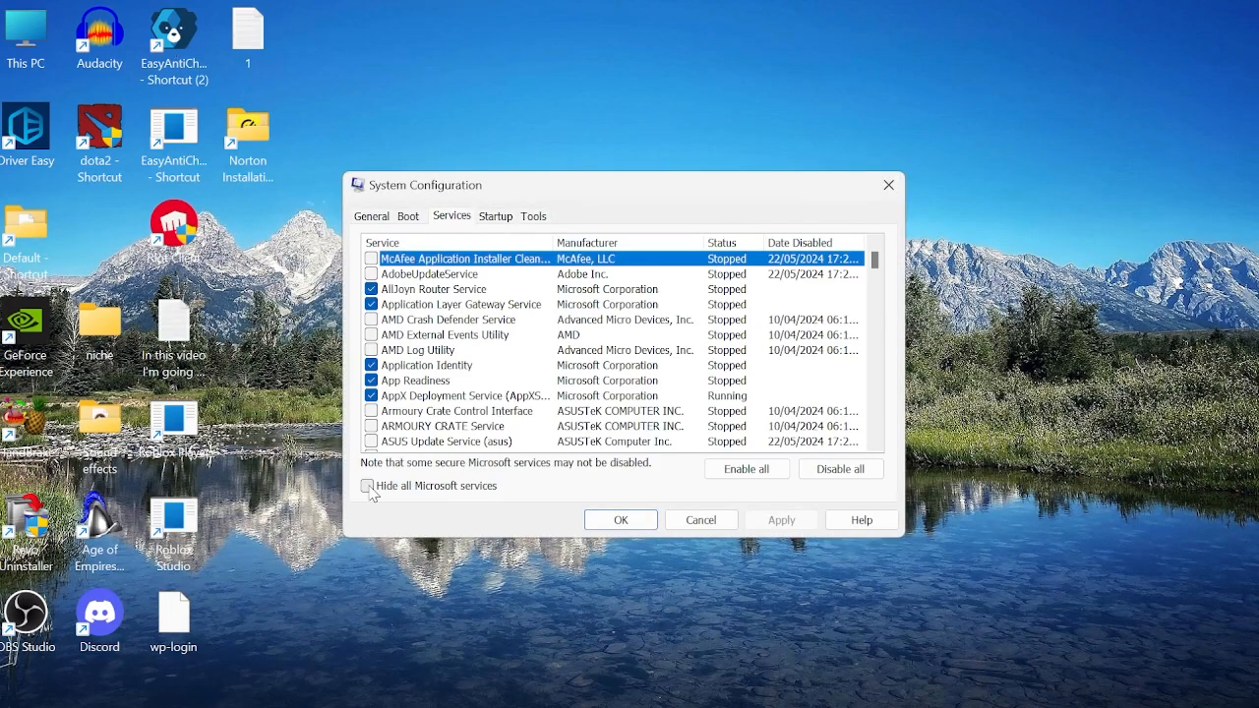
Hide all Microsoft services, tick vgc, apply with OK, and skip the restart
left_click(368, 485)
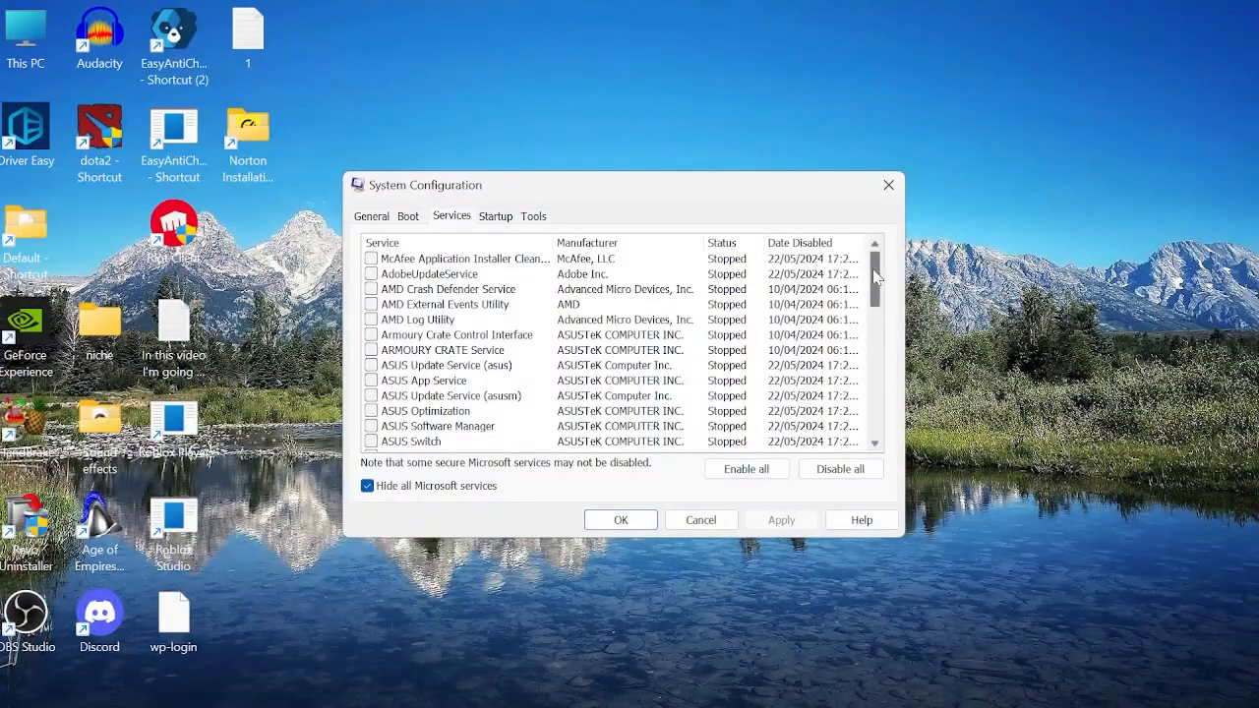
scroll("down", 3)
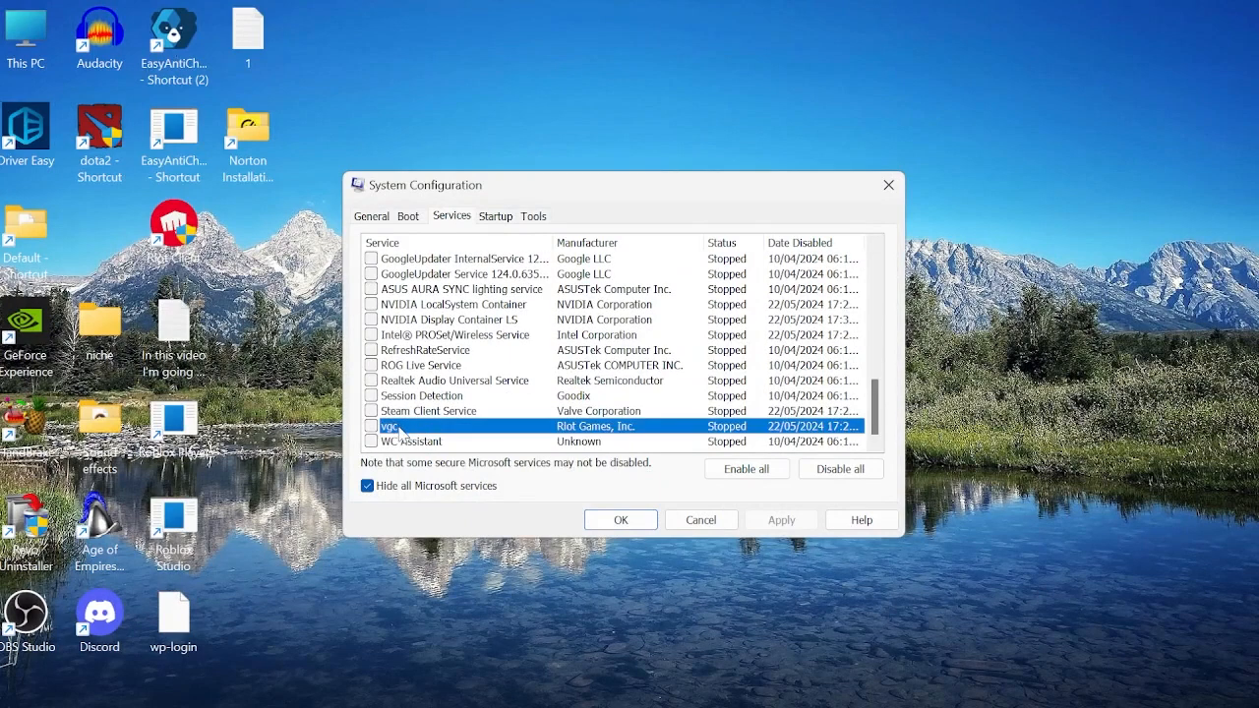
left_click(371, 425)
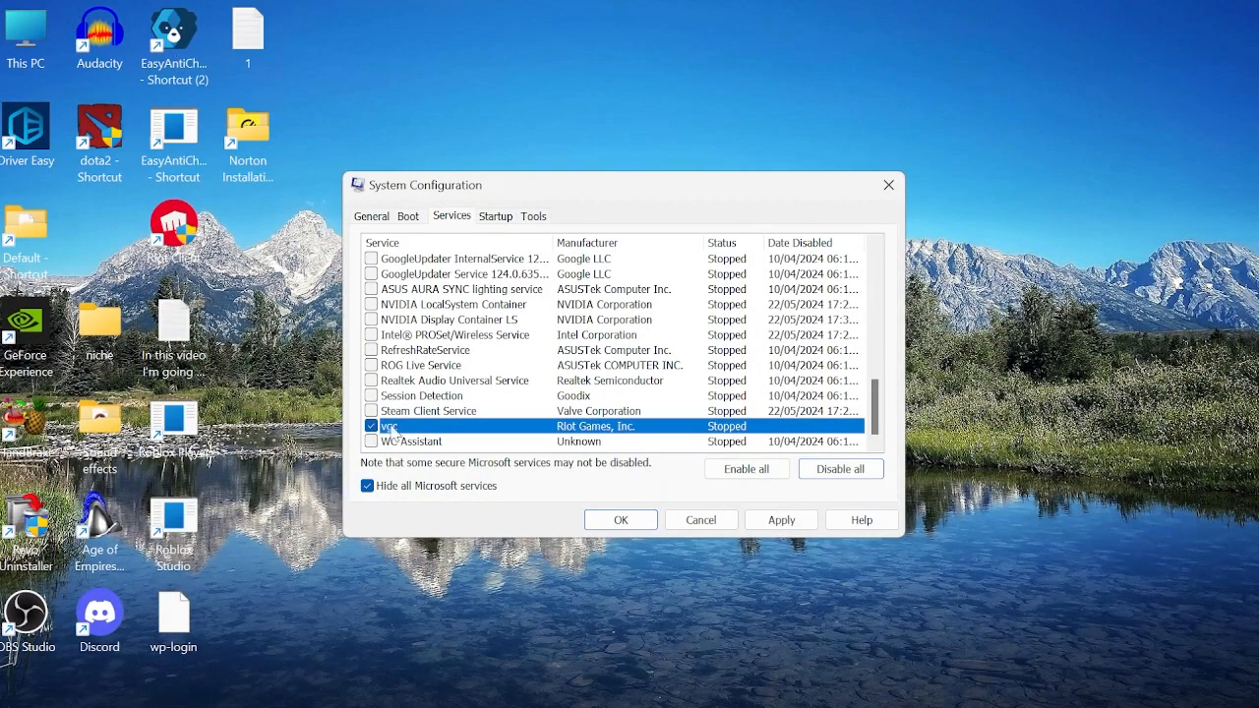
left_click(620, 519)
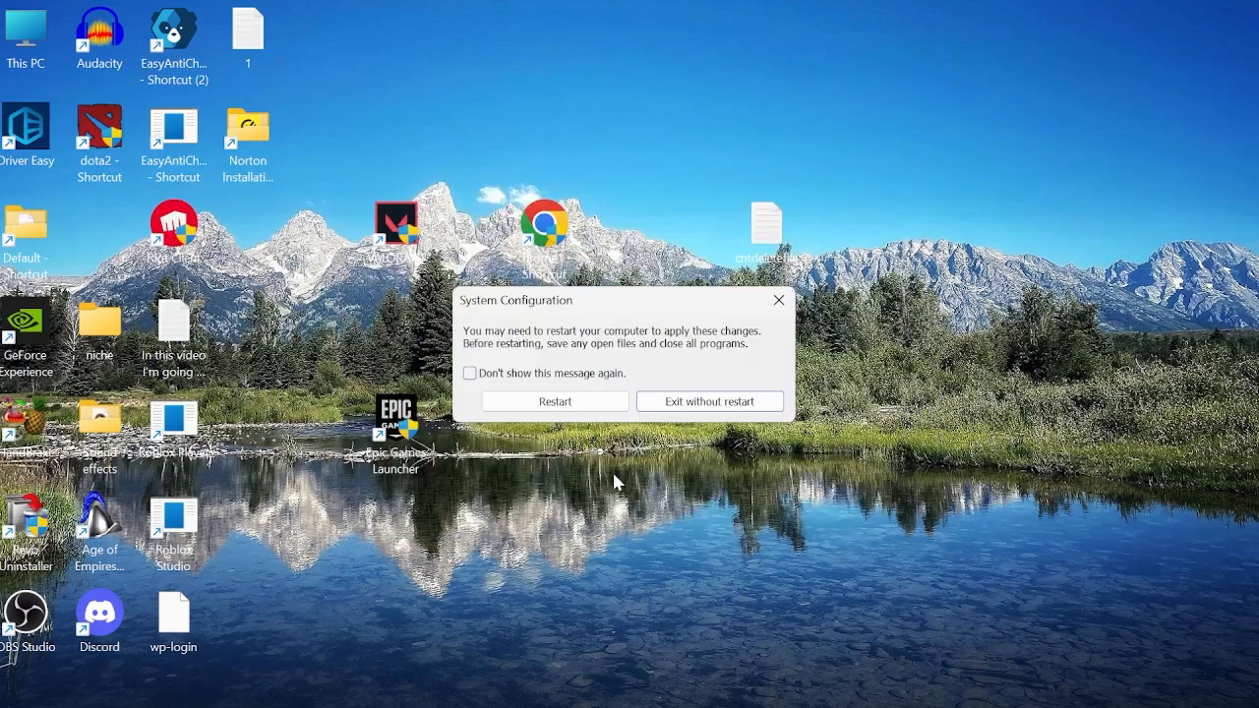
mouse_move(629, 351)
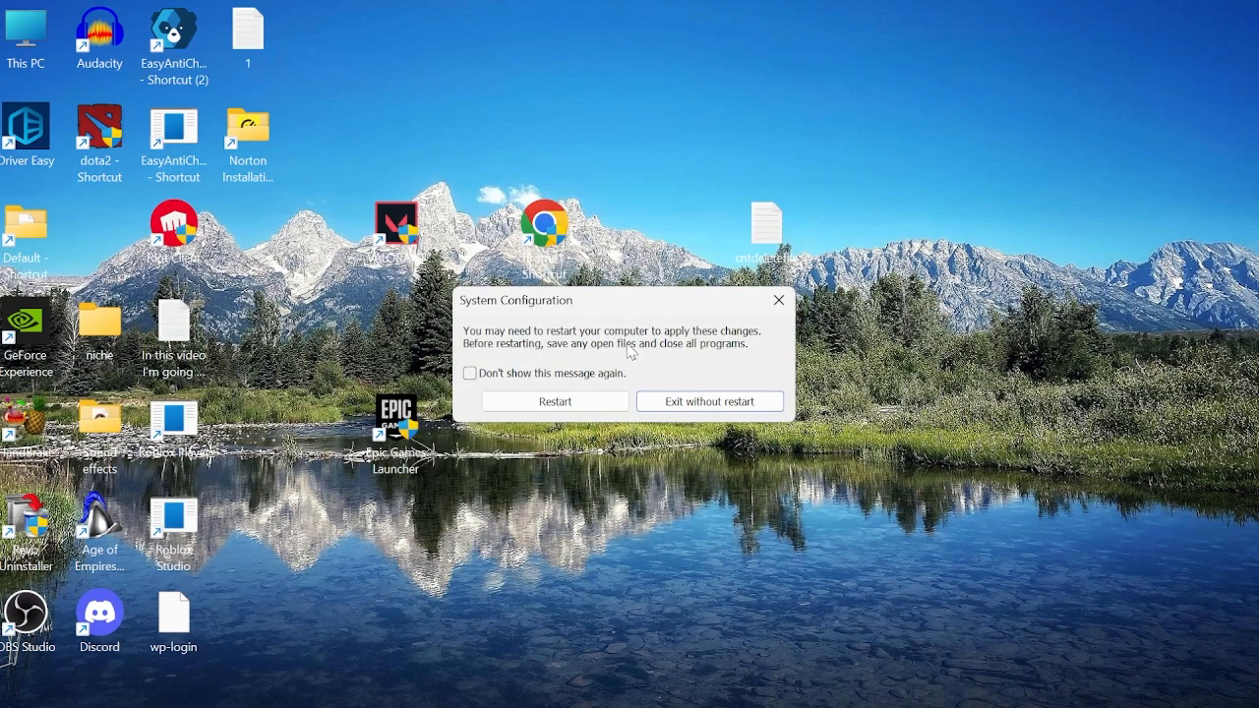
mouse_move(634, 324)
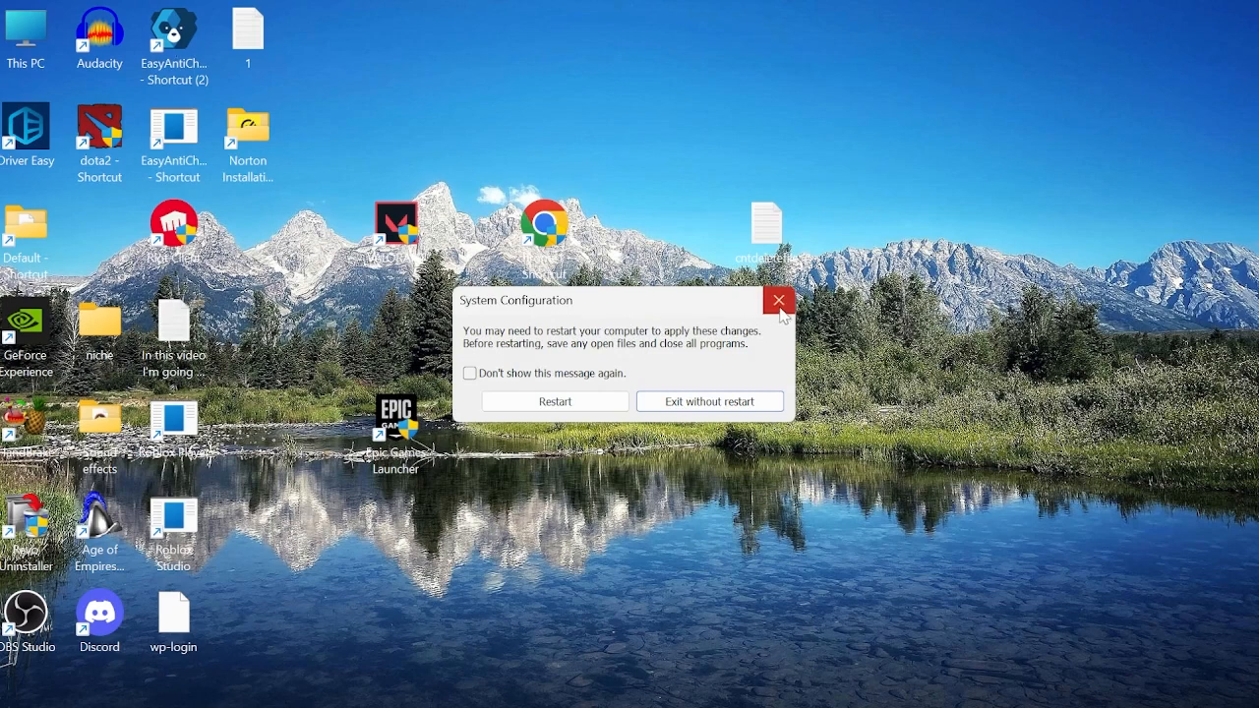
left_click(778, 300)
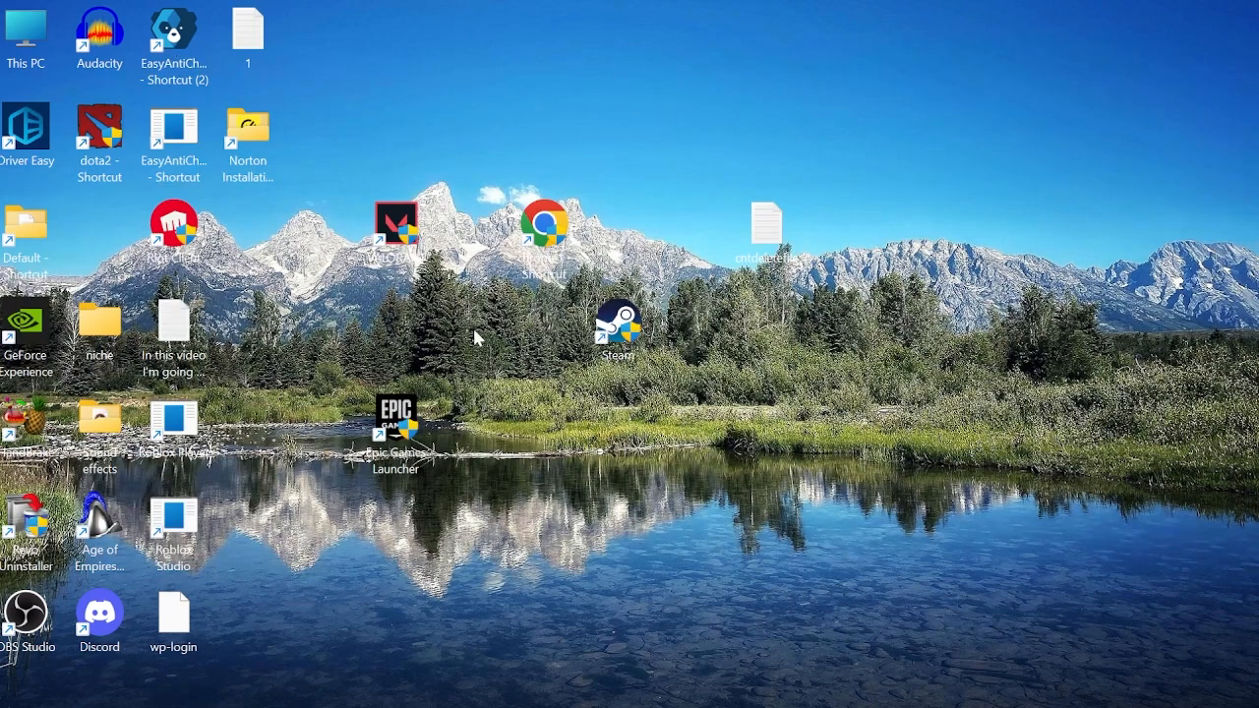
mouse_move(637, 470)
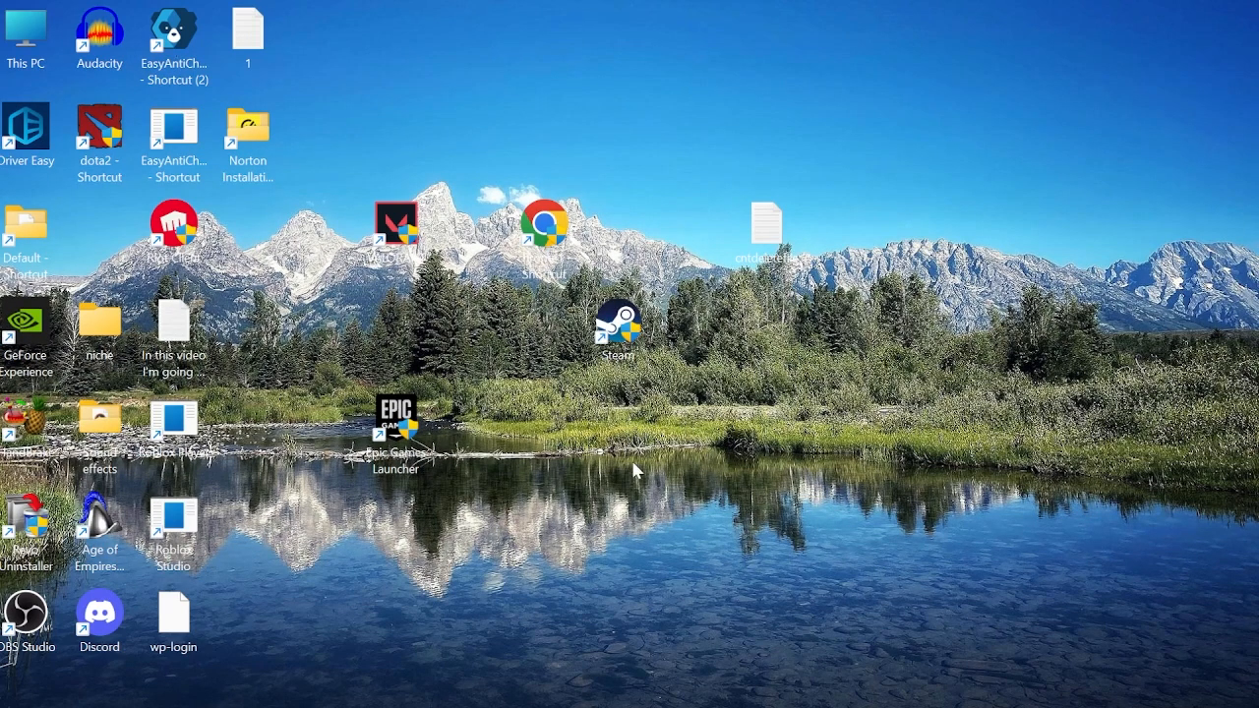
Search Start for 'programs', filter installed apps by 'vangu', and open Riot Vanguard's actions menu
left_click(448, 690)
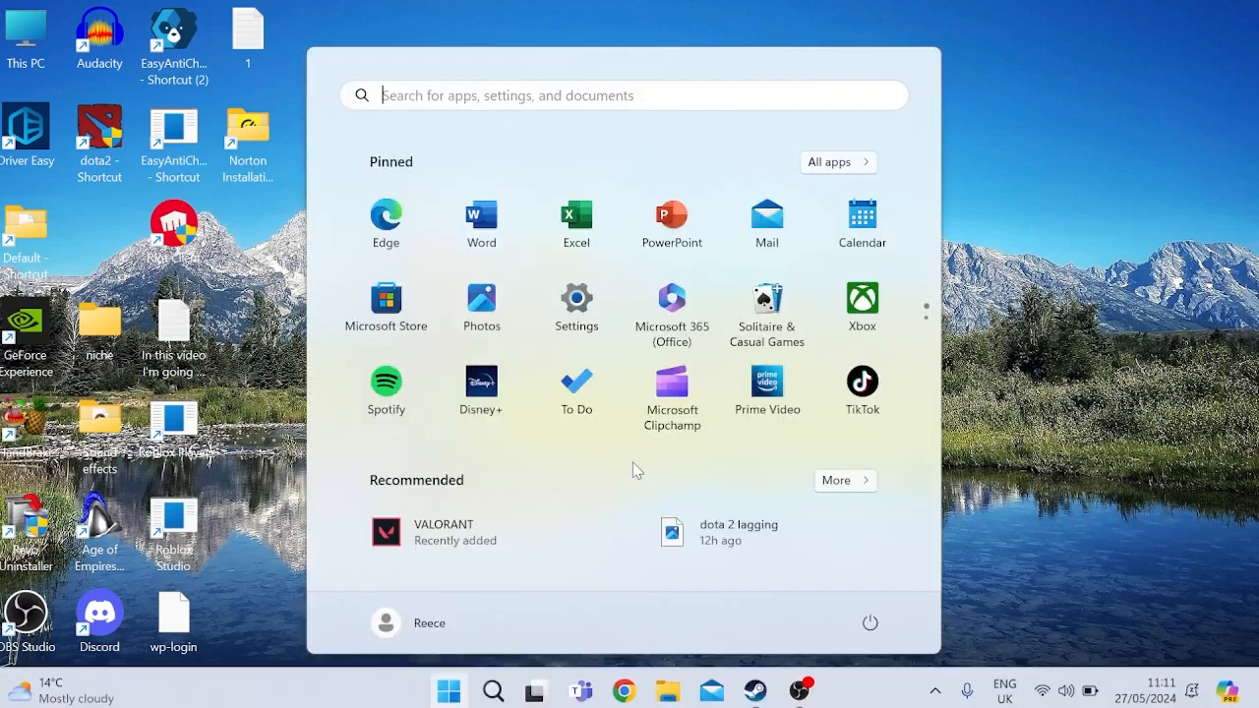
type("progr")
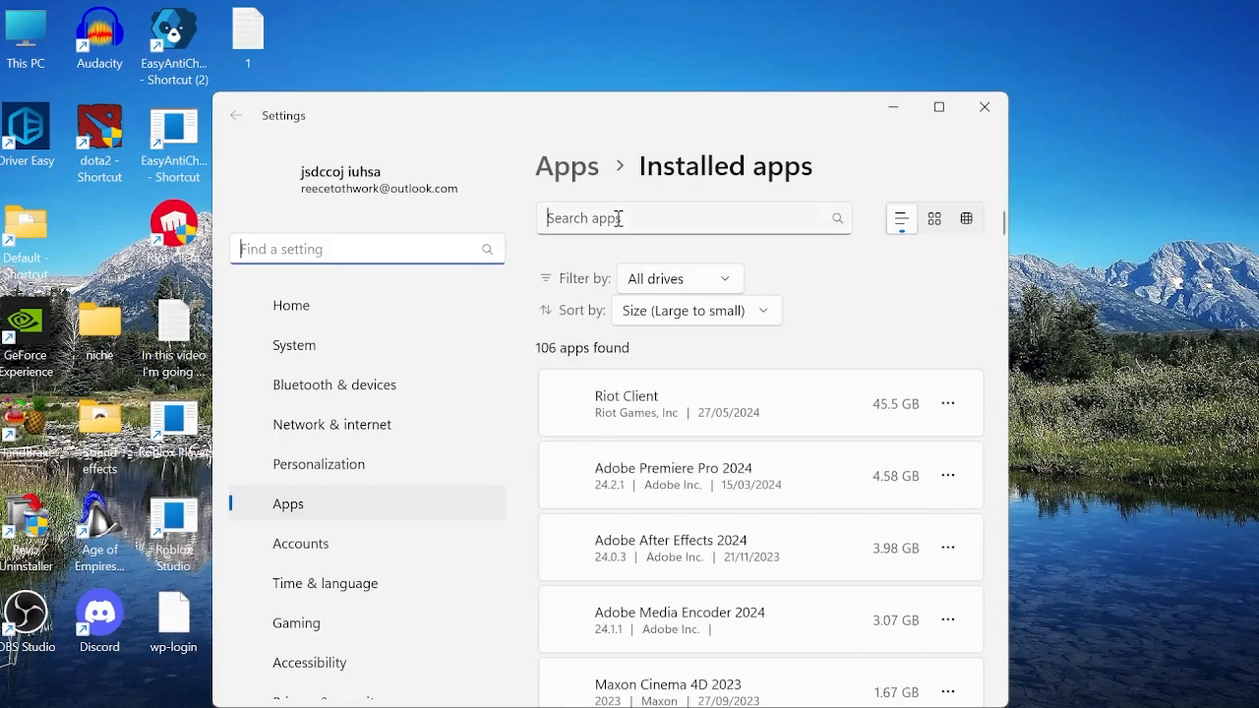
type("vangu")
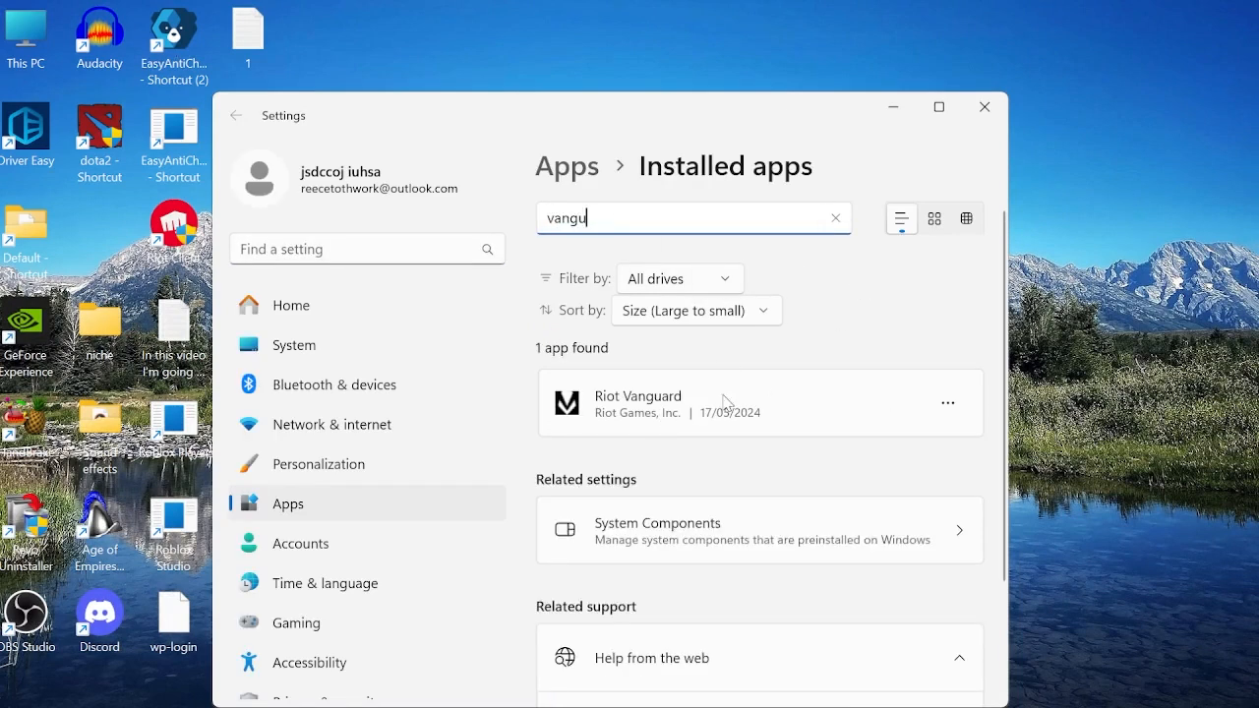
mouse_move(947, 403)
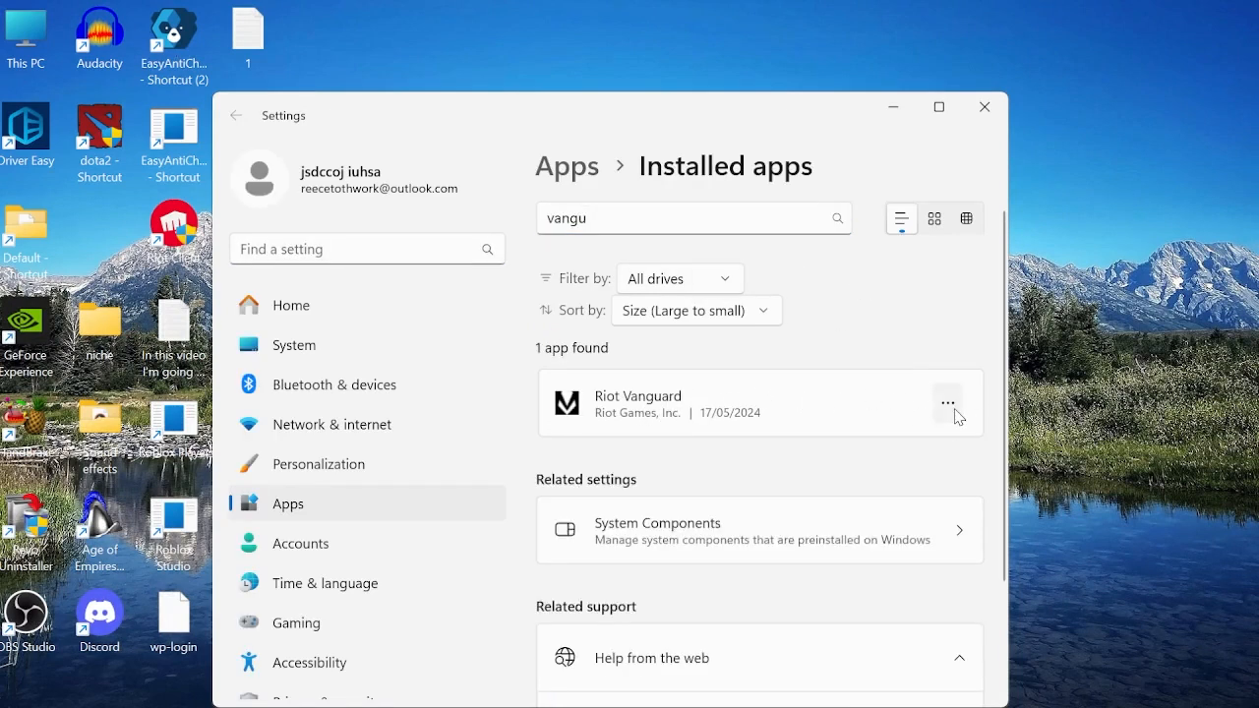
left_click(948, 402)
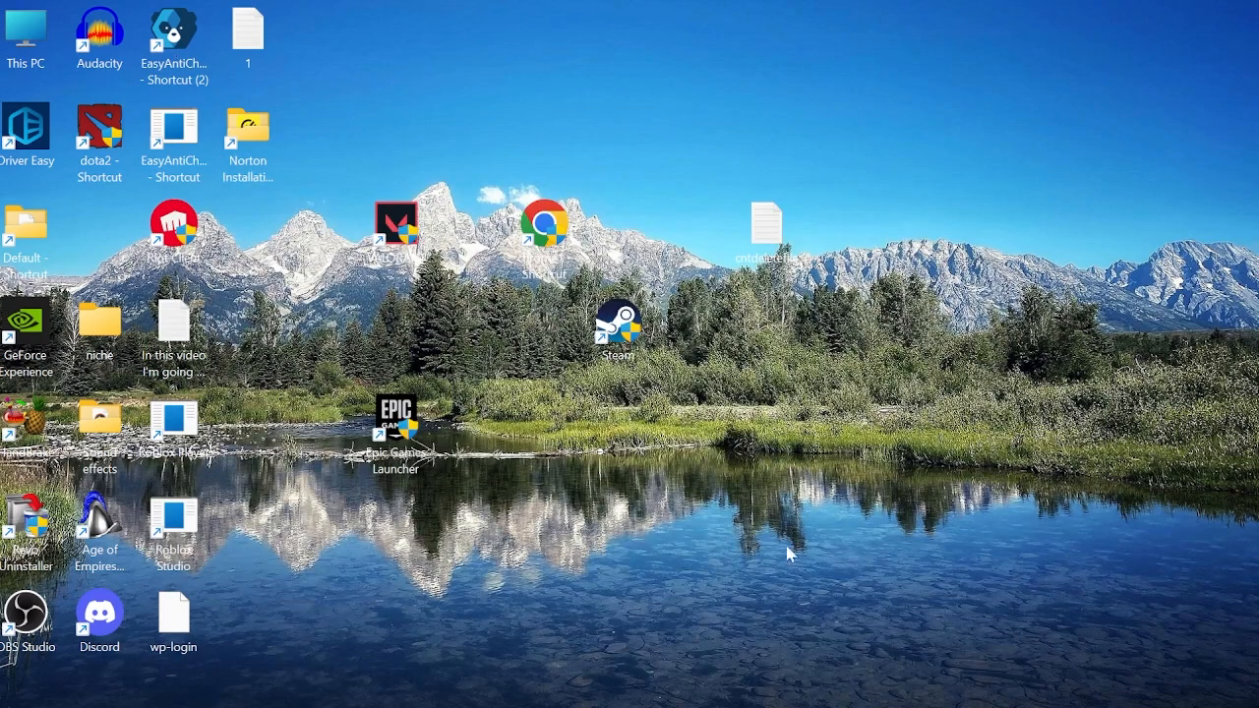
mouse_move(820, 691)
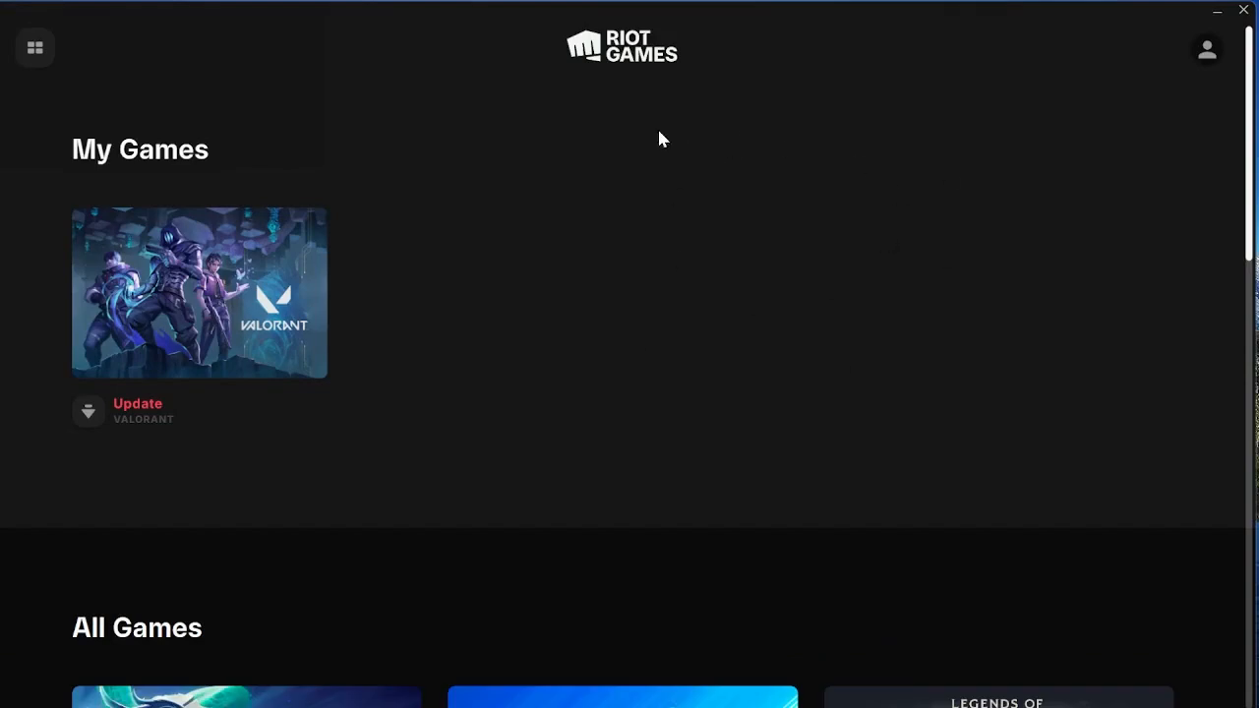
mouse_move(88, 413)
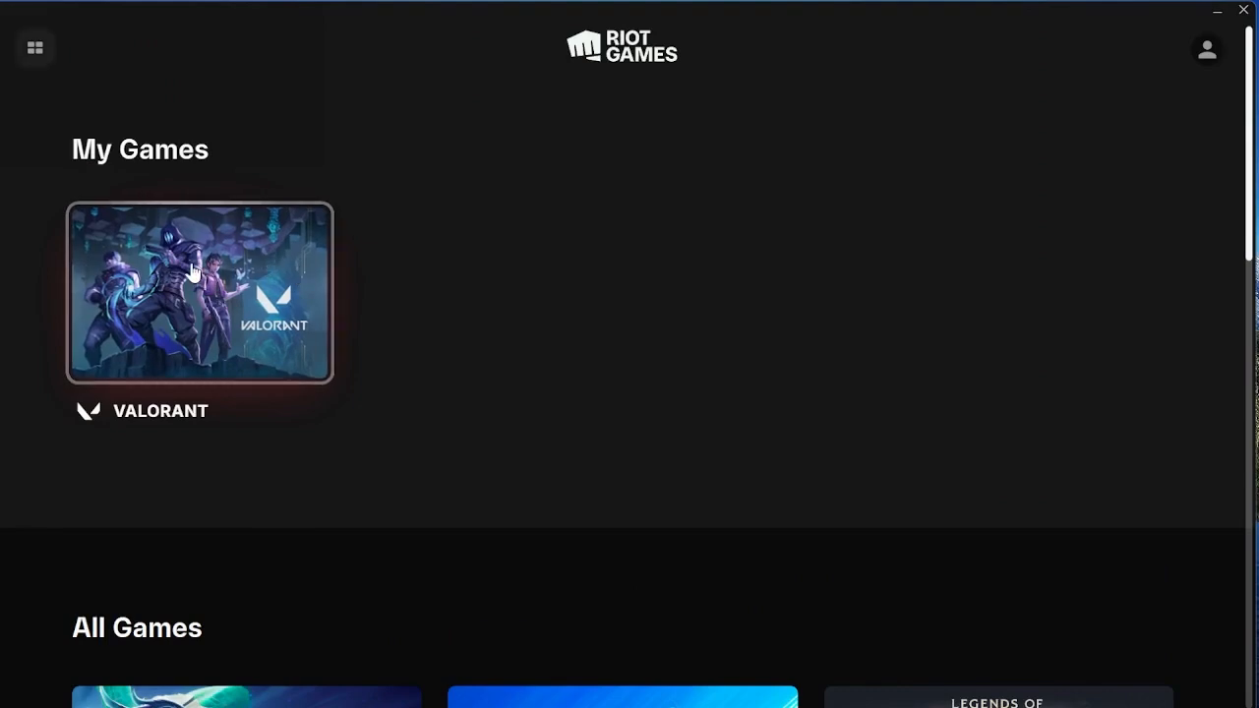
mouse_move(209, 252)
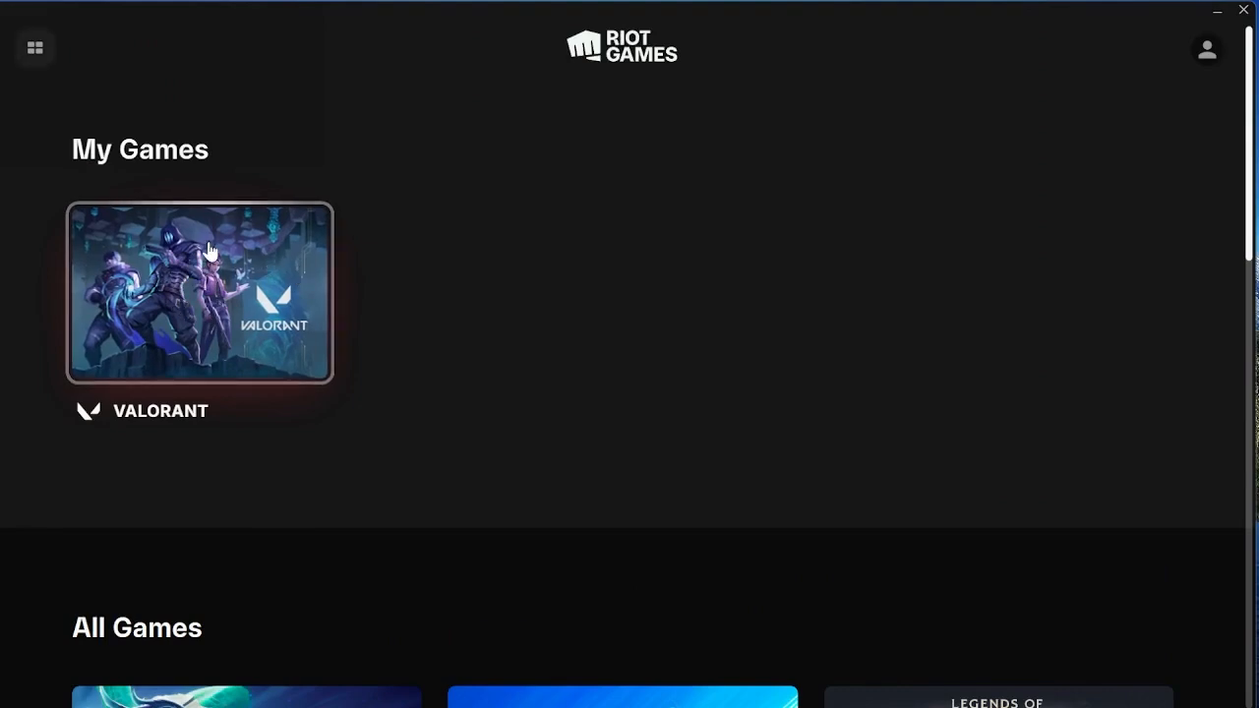